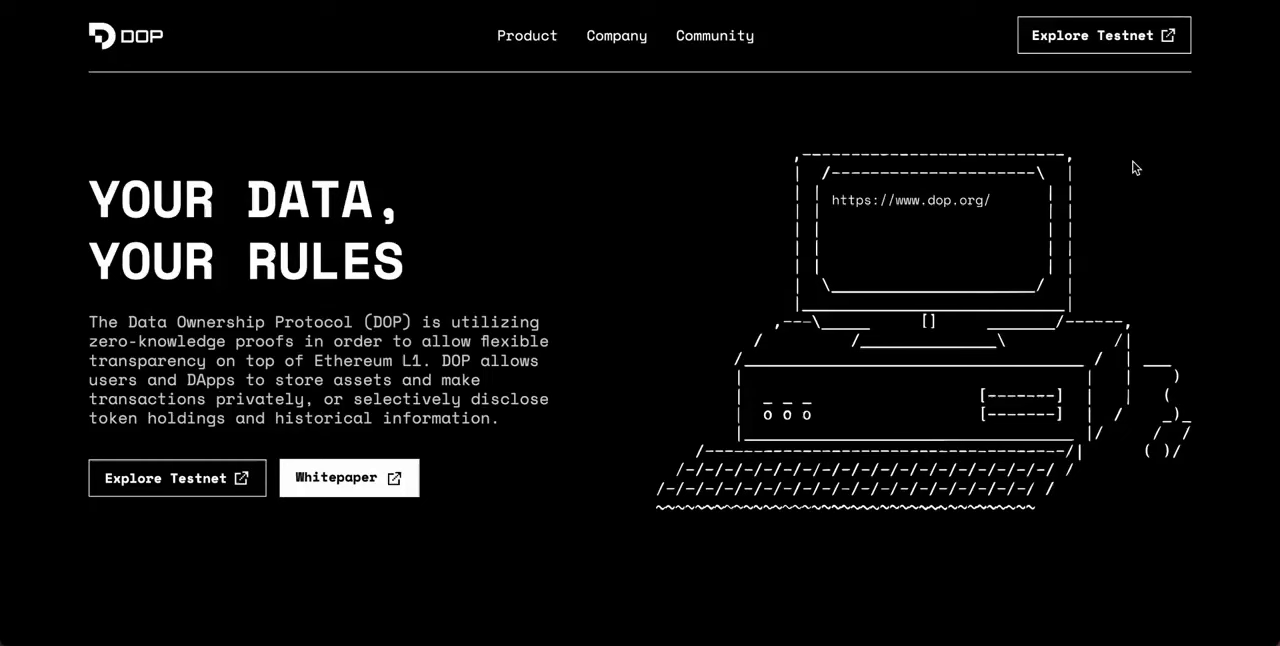
mouse_move(388, 321)
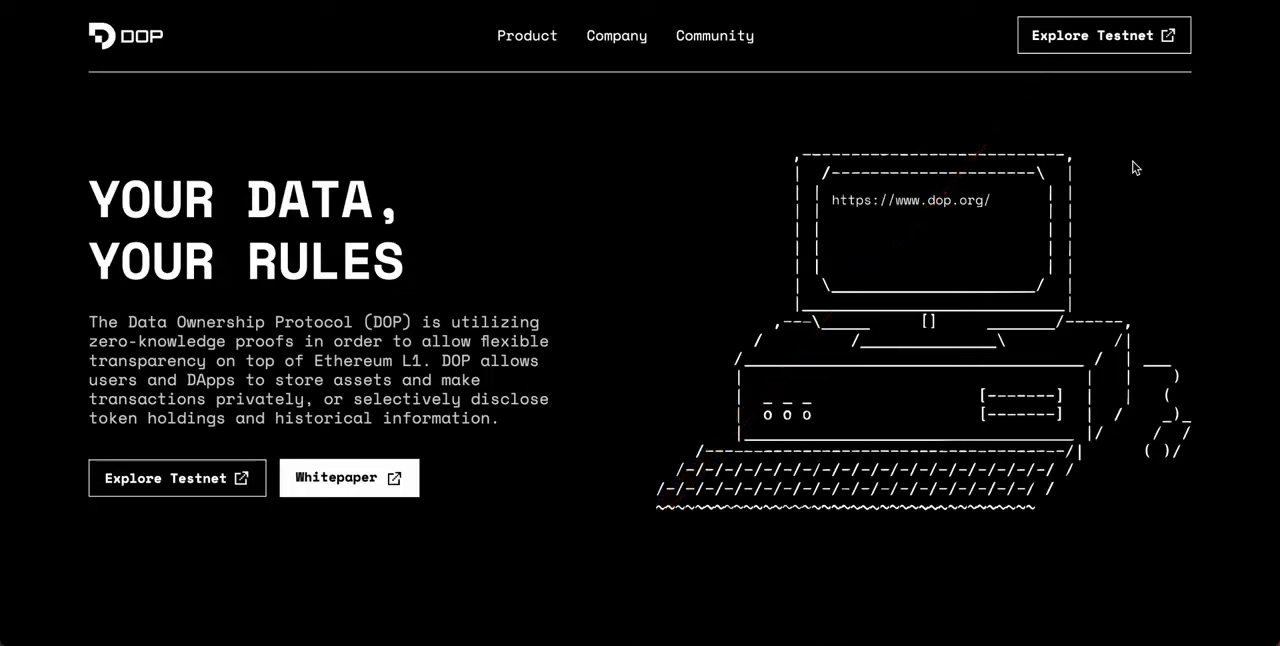
mouse_move(1089, 44)
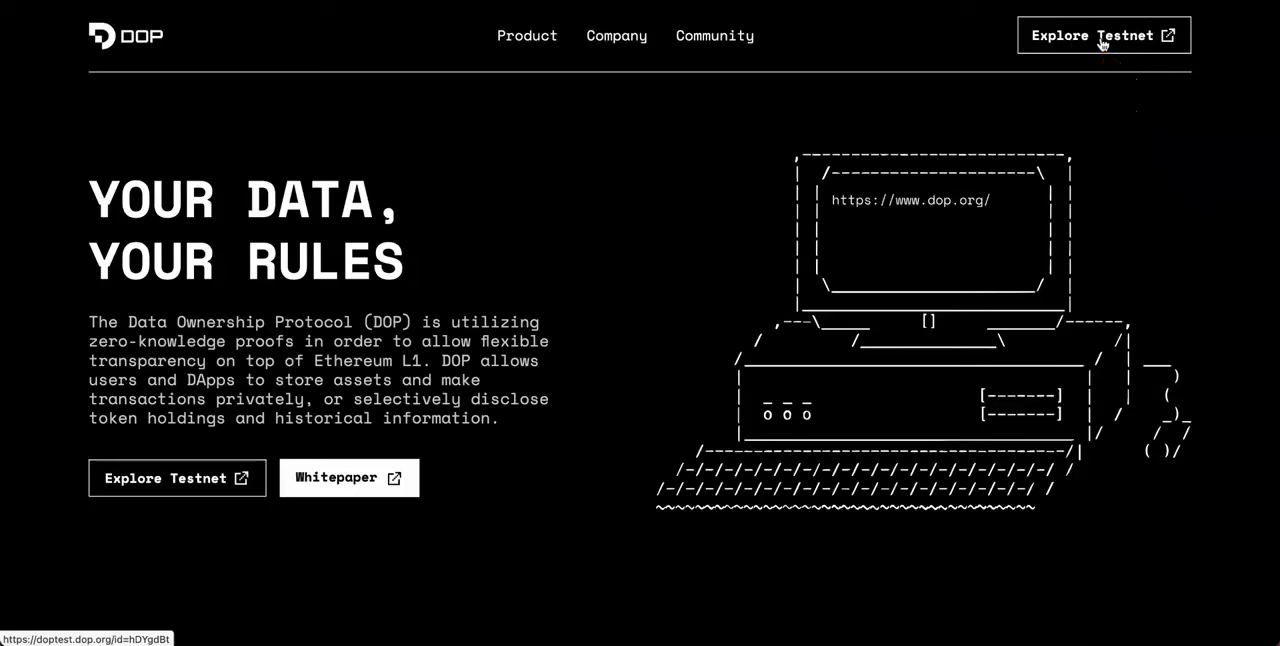
Create a brand-new DOP testnet wallet and submit its password, reaching the secret key note
click(1103, 35)
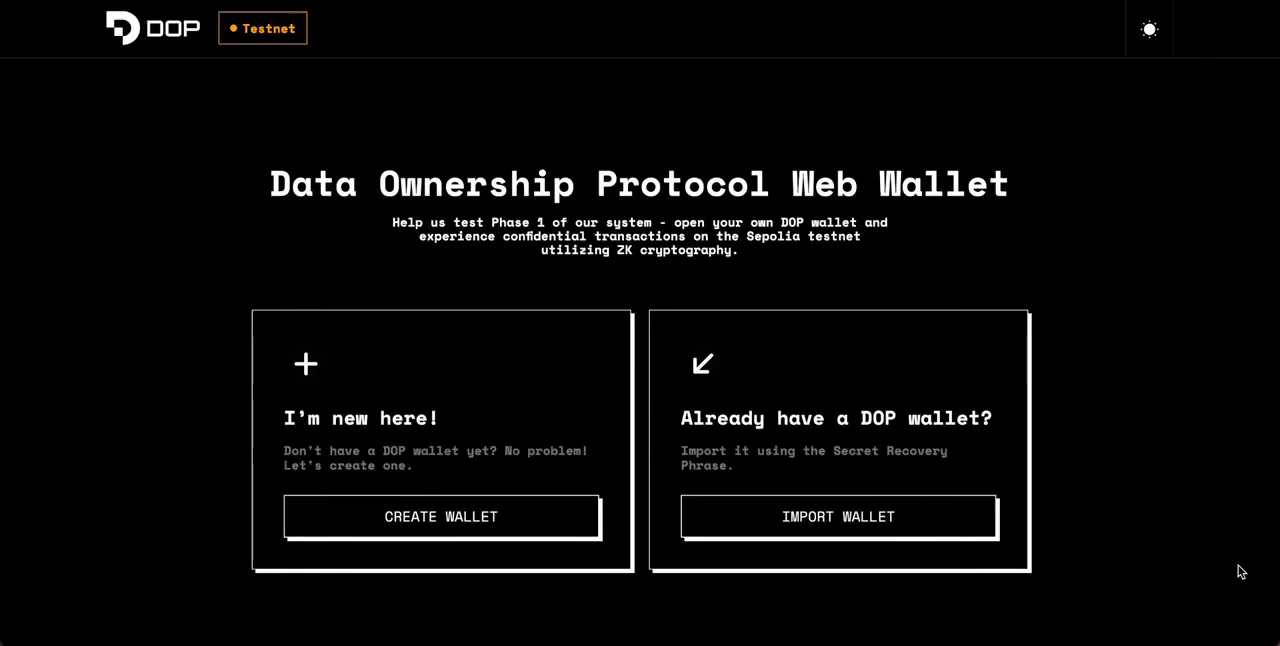
mouse_move(441, 517)
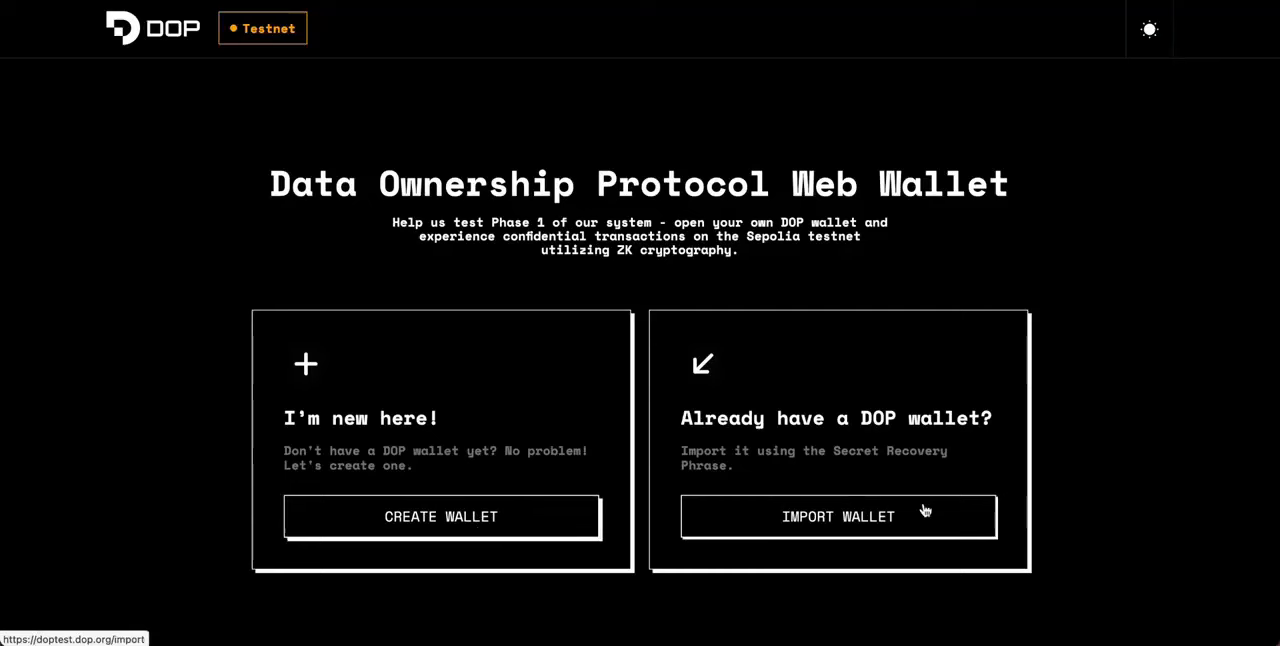
mouse_move(975, 538)
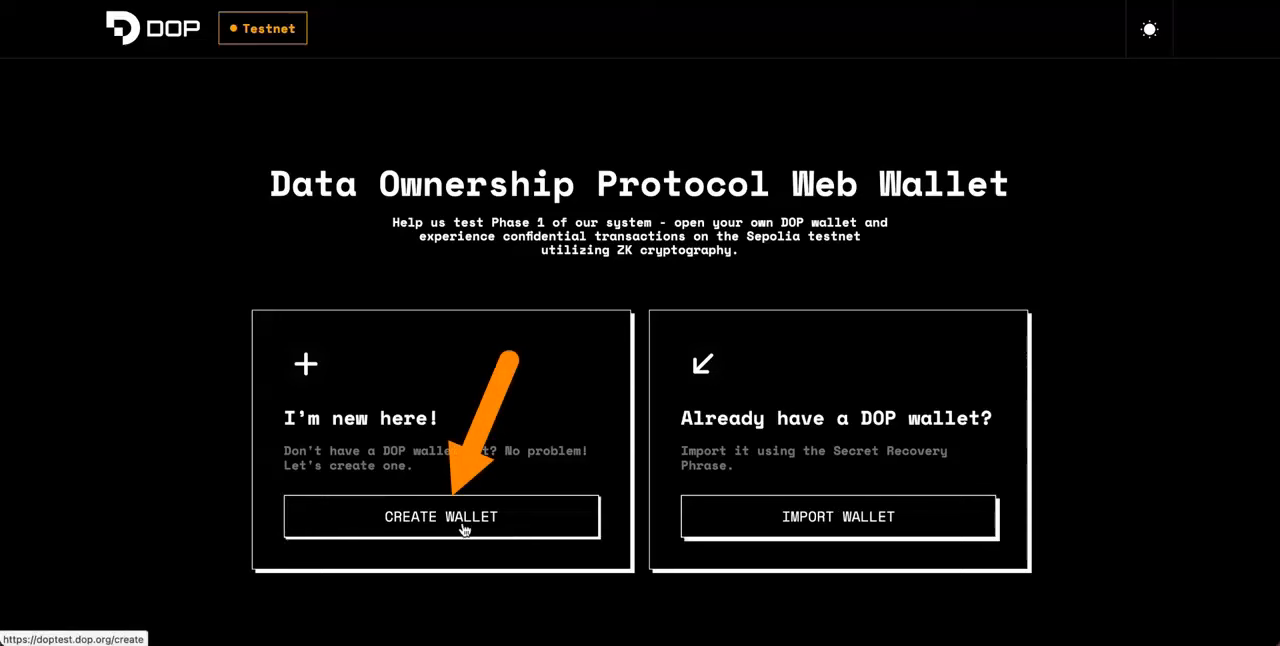
click(440, 517)
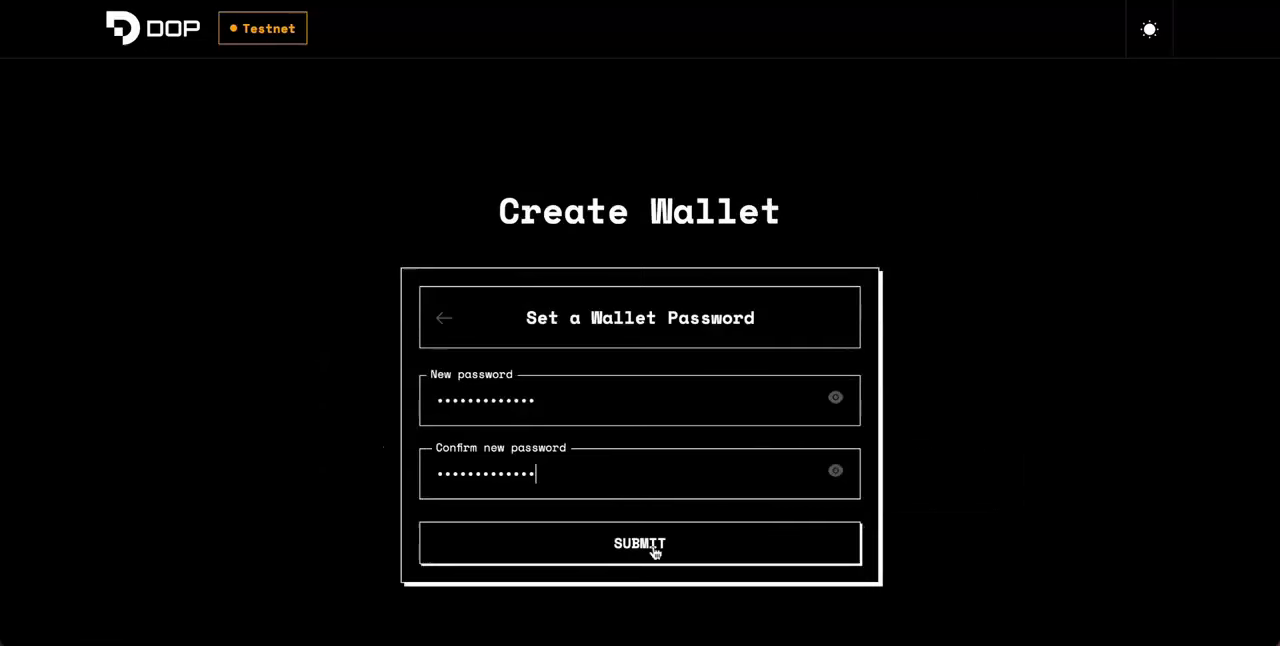
click(639, 543)
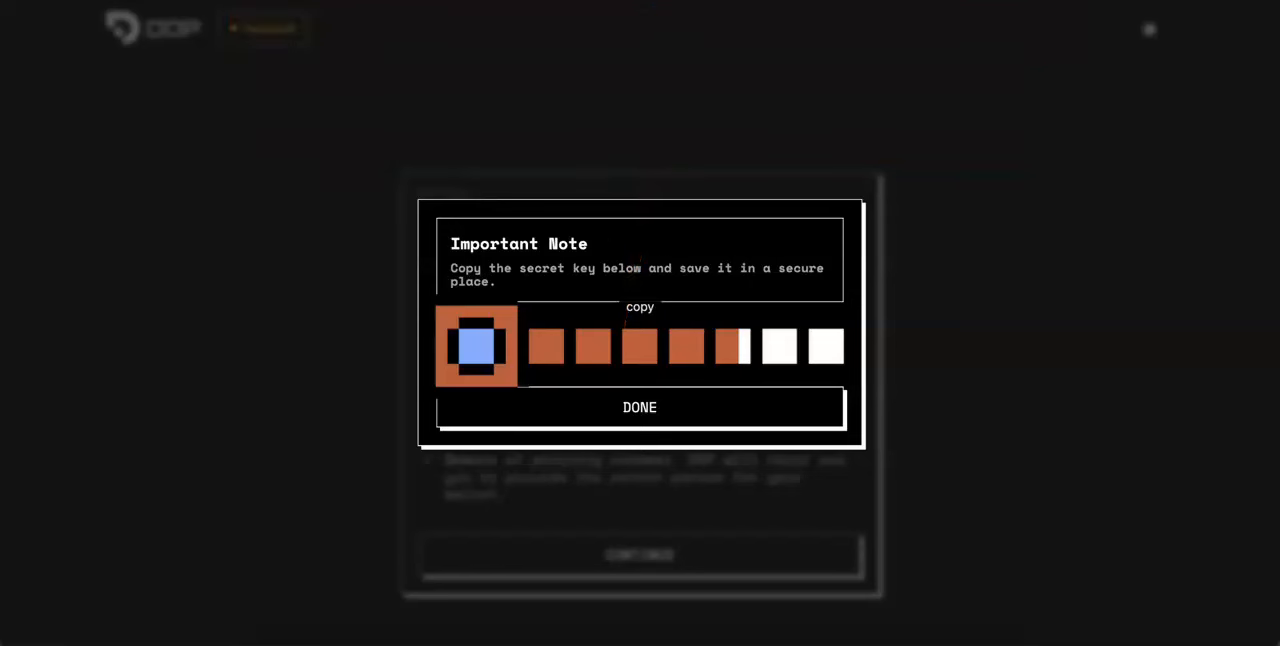
Dismiss the secret key note and connect a MetaMask account, landing on the 0-of-8 progress dashboard
click(639, 407)
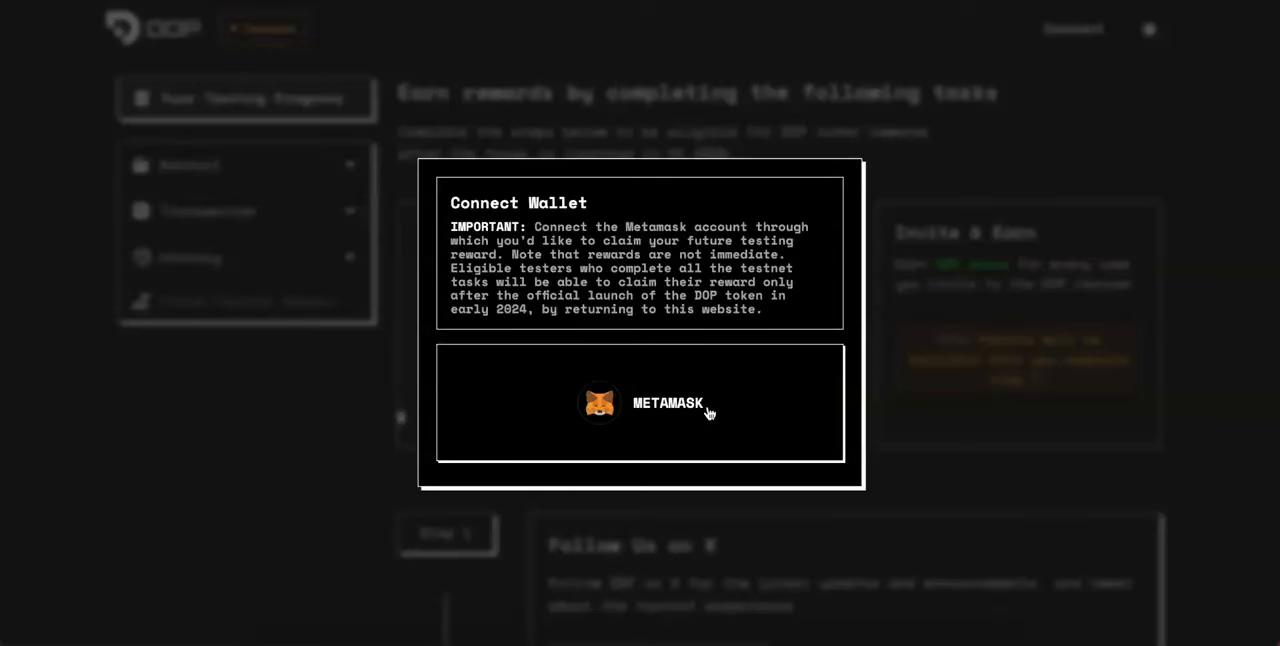
click(640, 403)
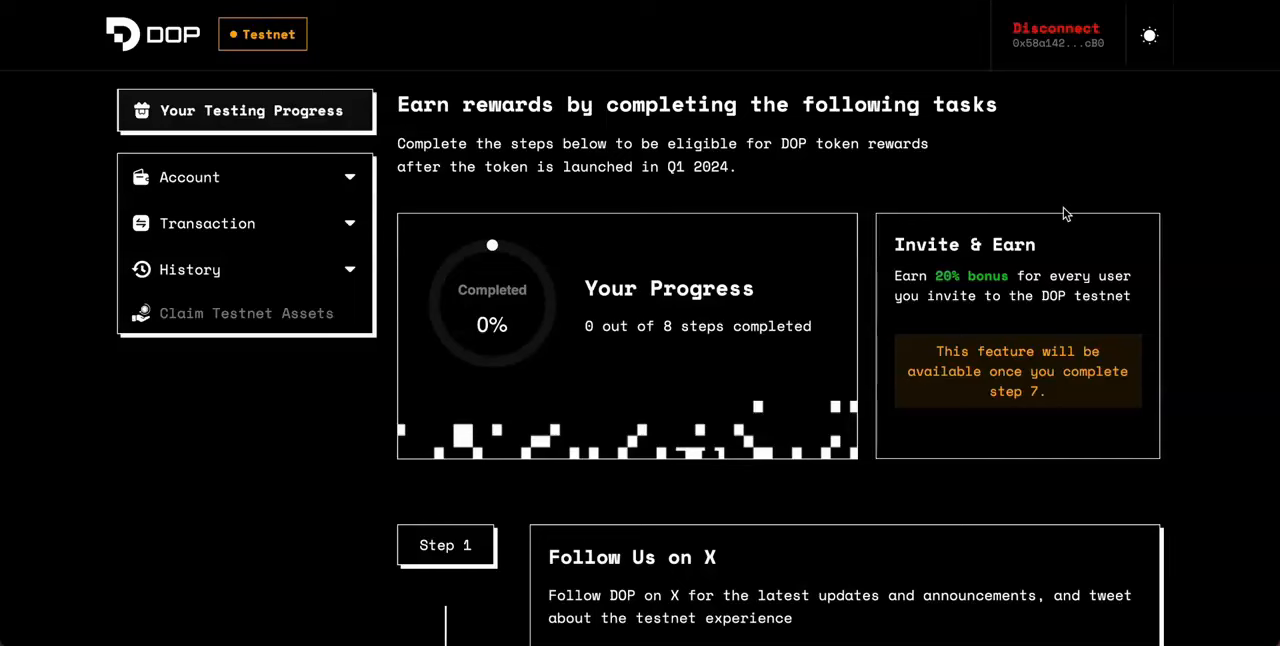
mouse_move(660, 387)
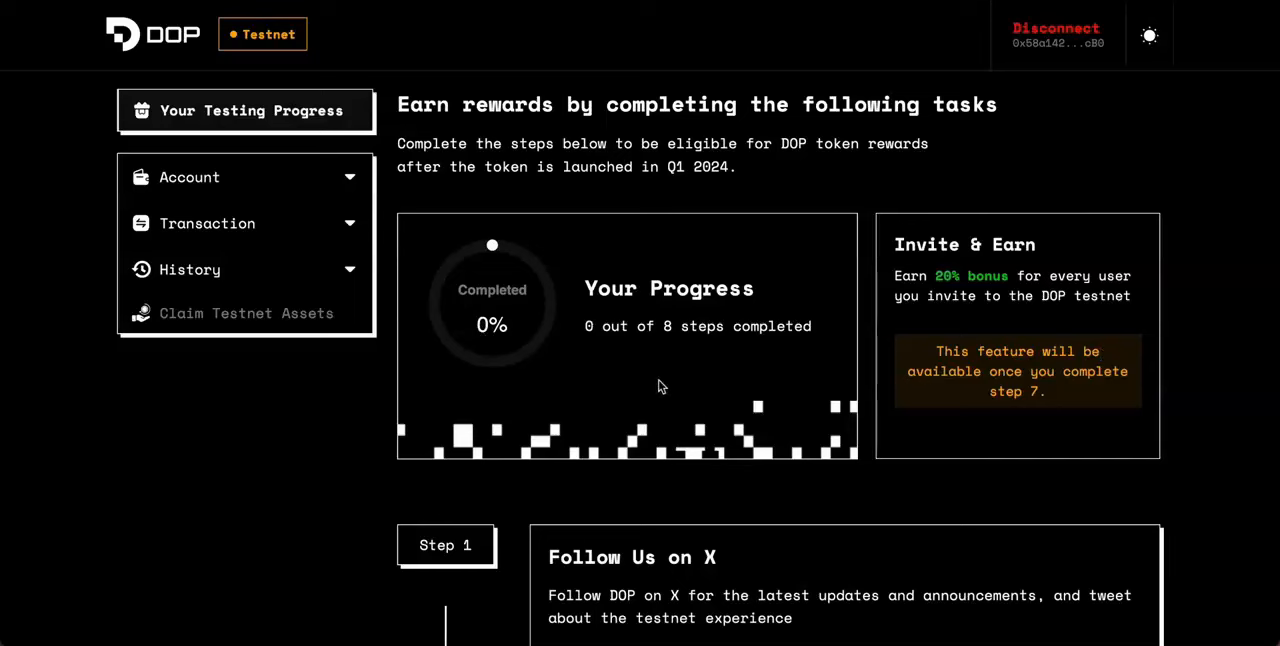
mouse_move(603, 207)
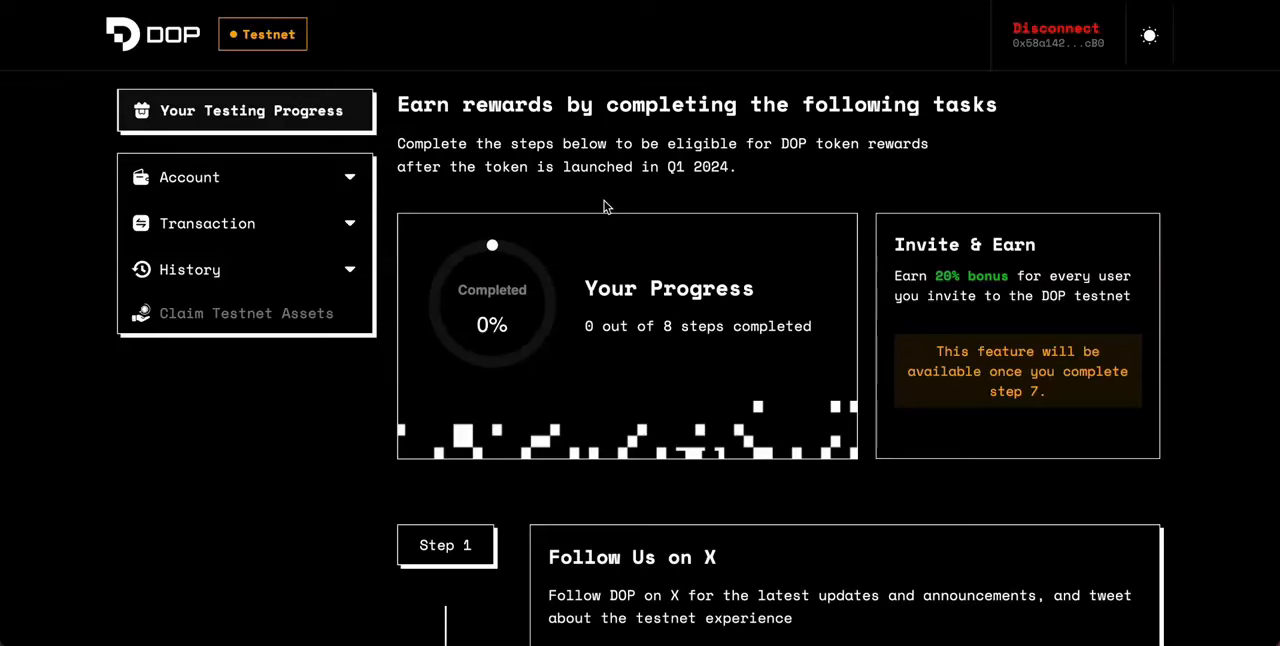
Scroll through the task list past Follow Us on X and Claim Sepolia ETH to the Claim Testnet DOP step
scroll(down, 3)
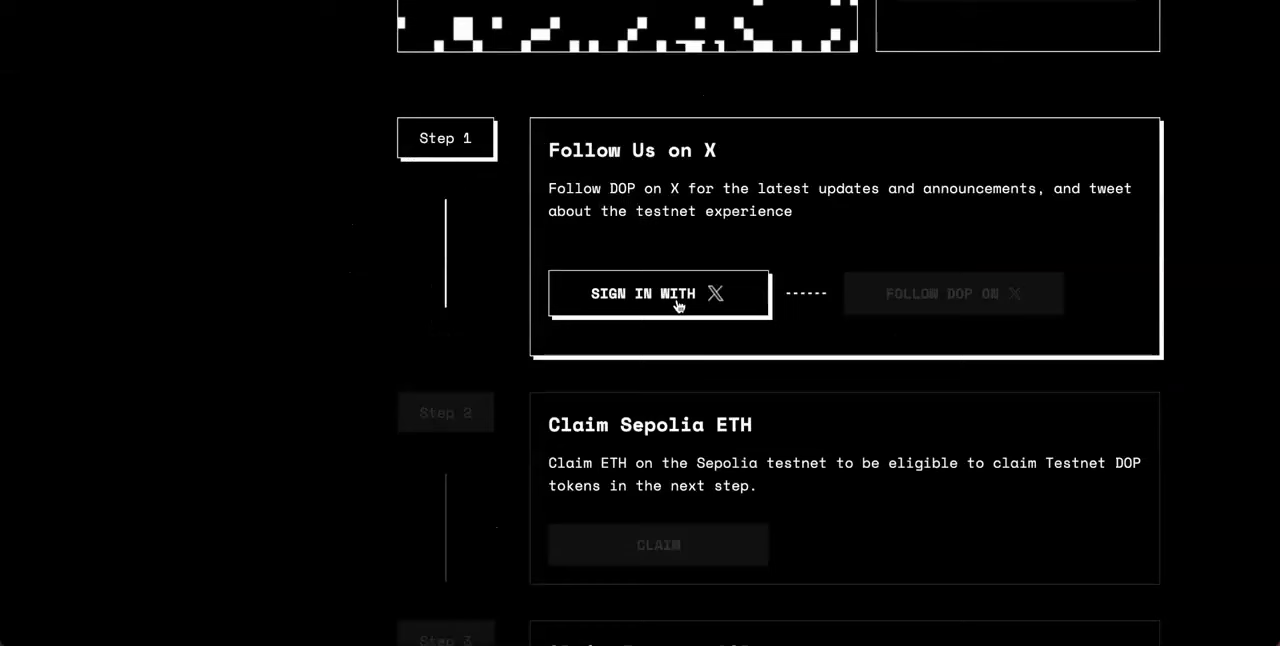
mouse_move(686, 320)
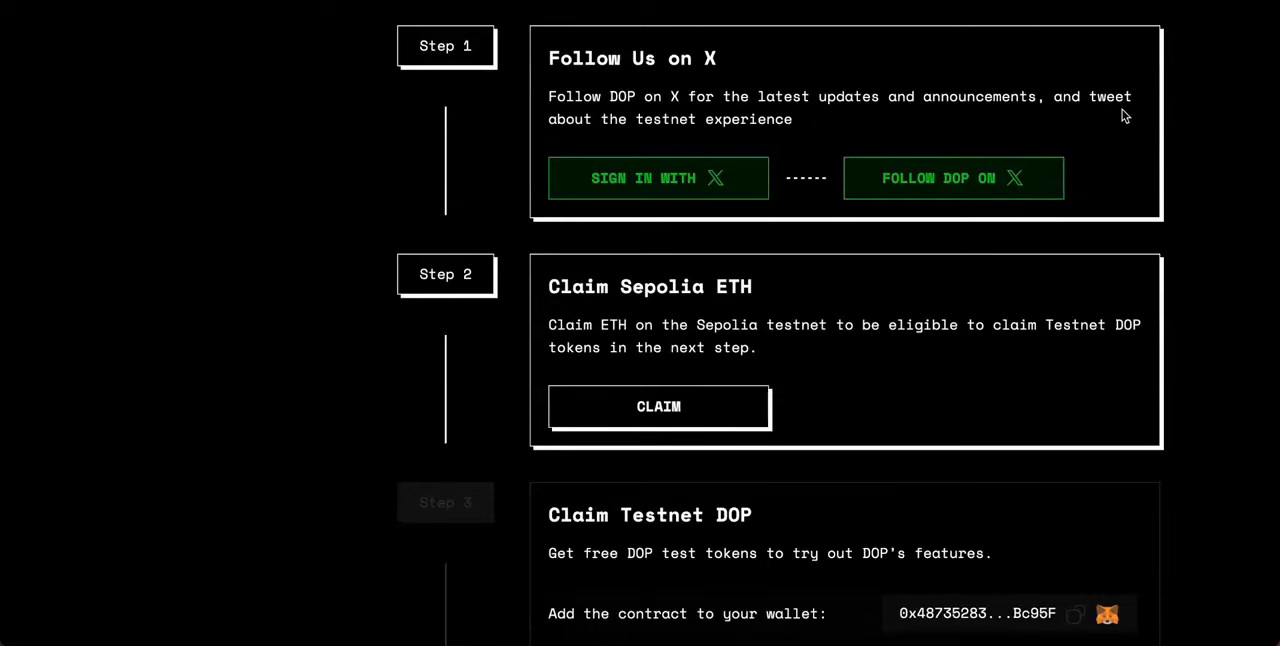
scroll(down, 3)
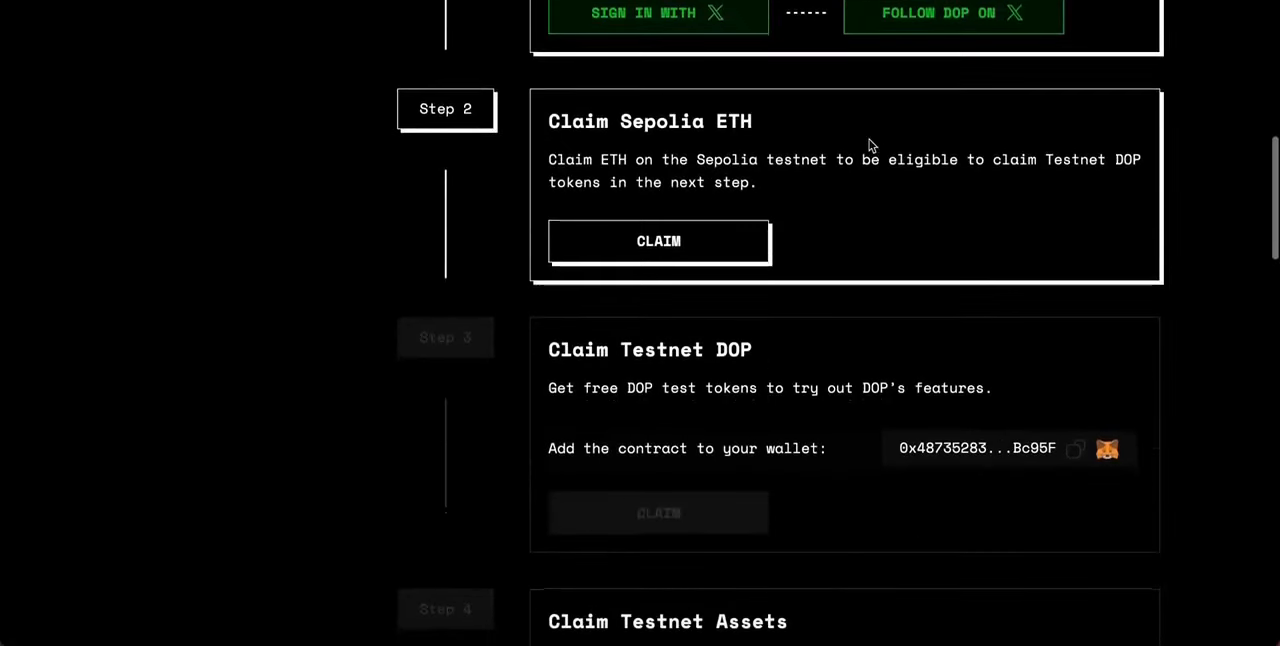
scroll(down, 3)
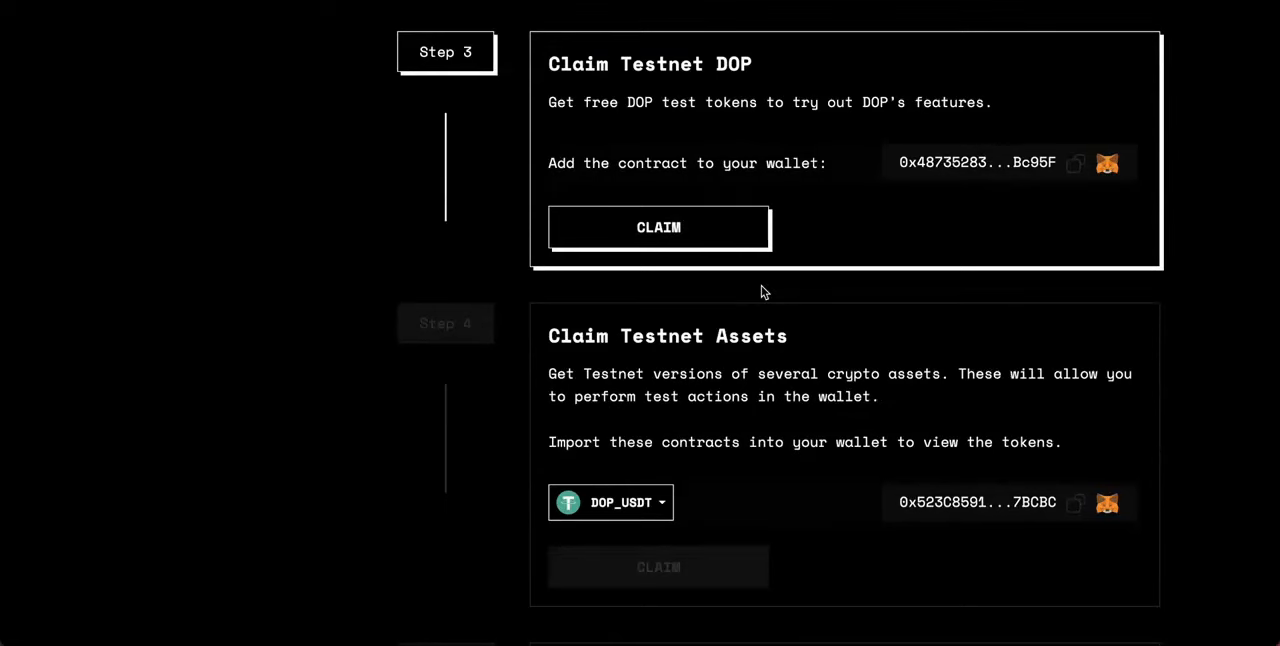
mouse_move(645, 240)
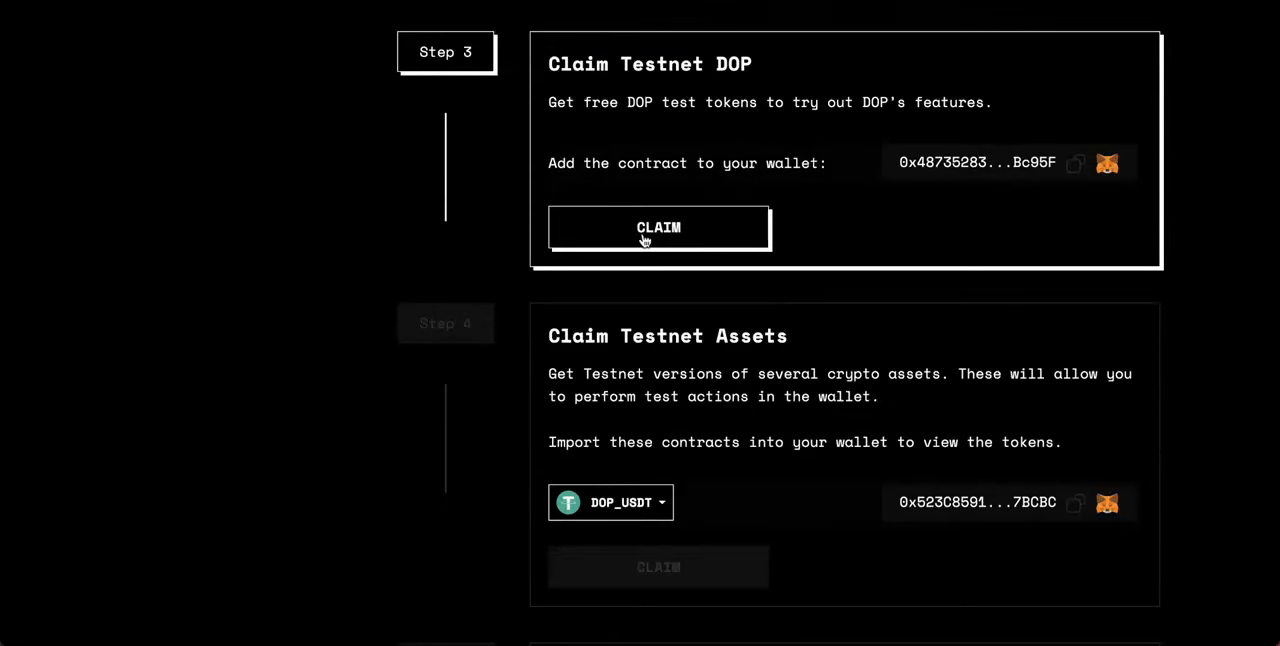
Claim the free testnet DOP tokens, then claim the DOP_USDT testnet asset, completing steps 3 and 4
click(658, 227)
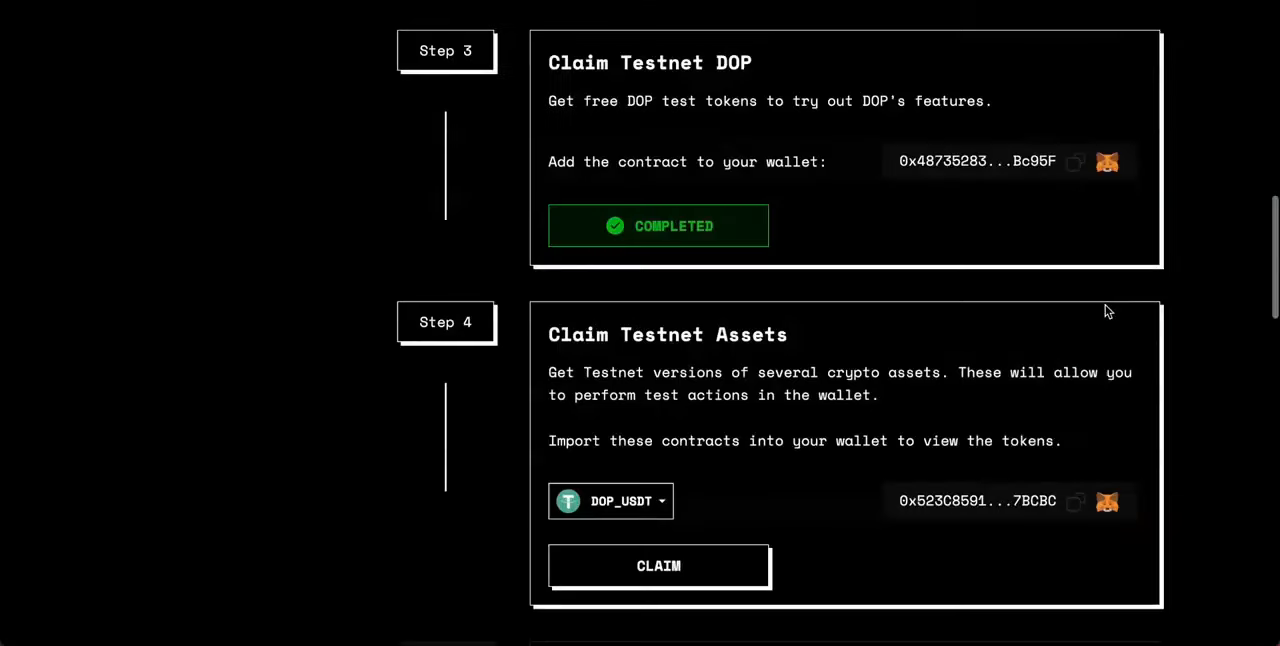
scroll(down, 3)
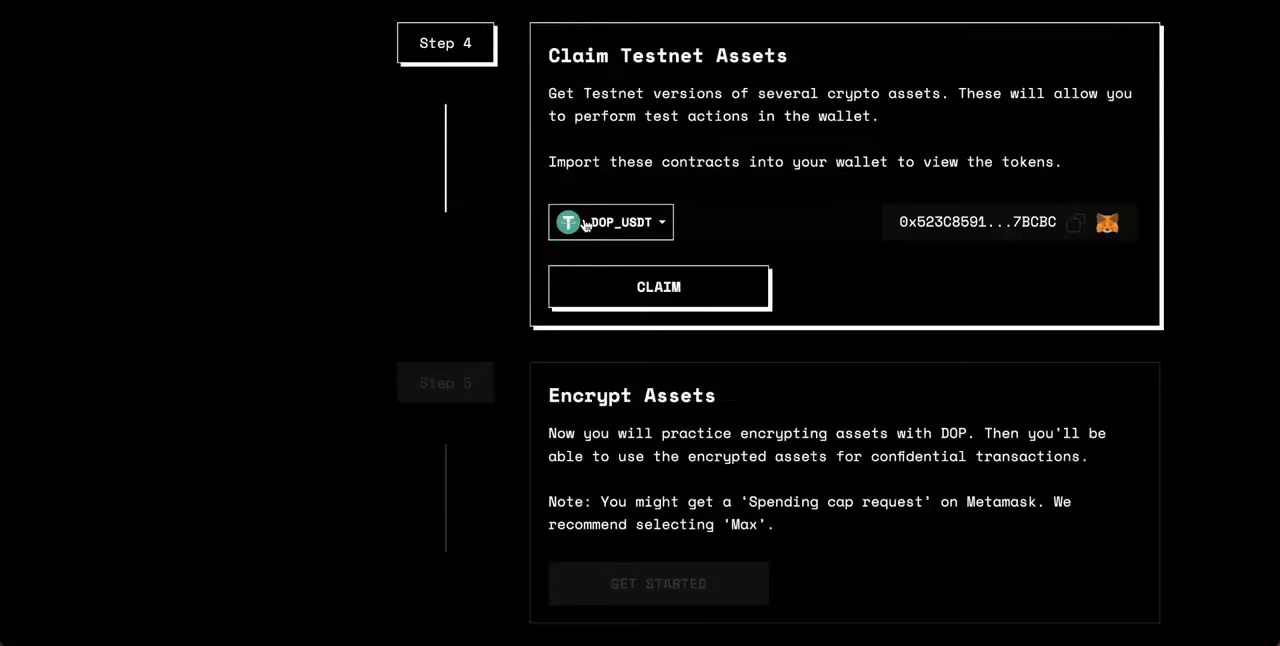
click(610, 222)
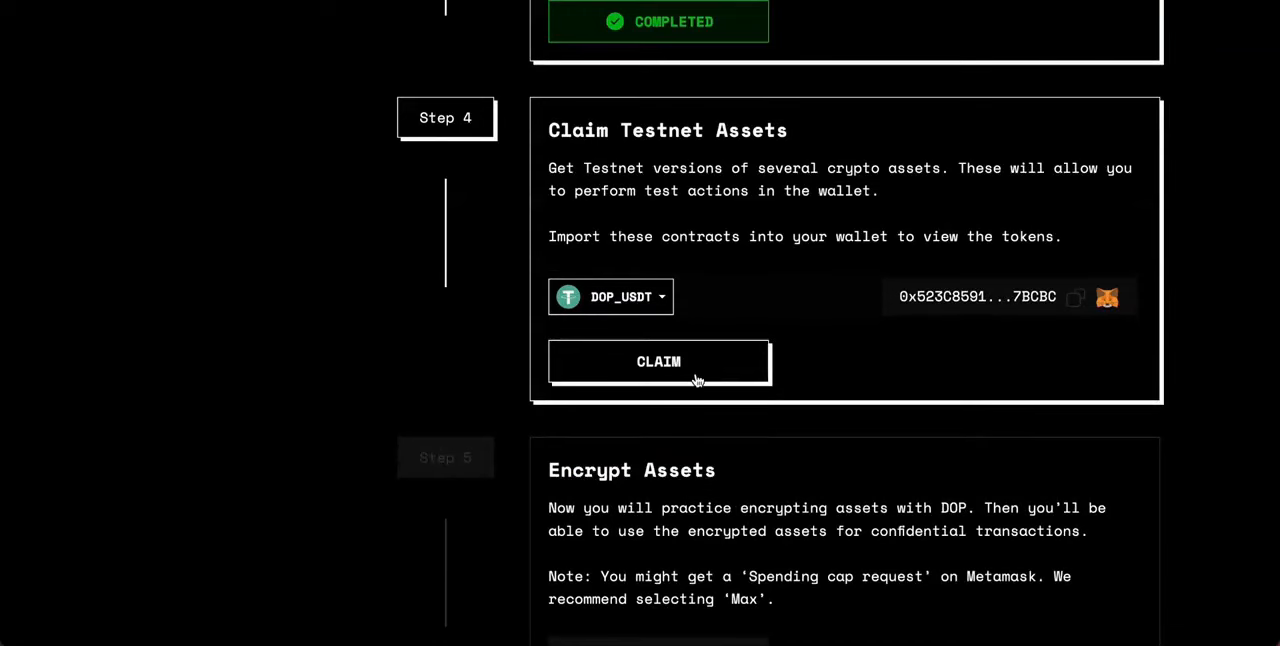
click(658, 361)
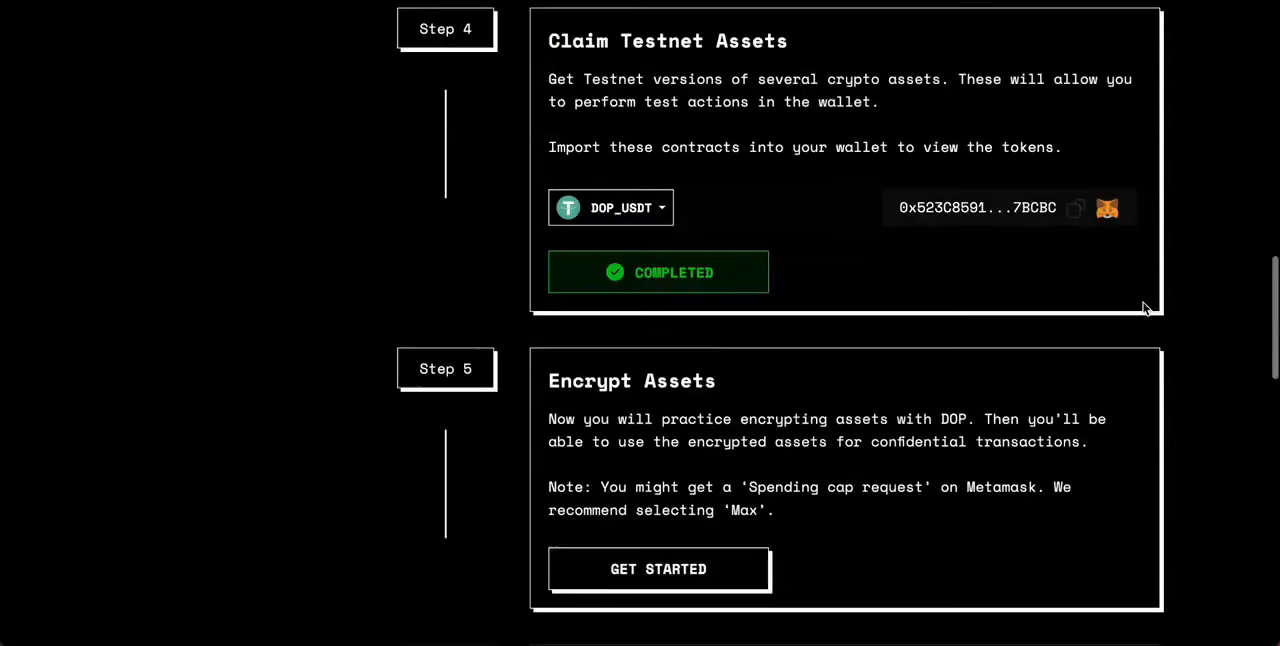
scroll(down, 3)
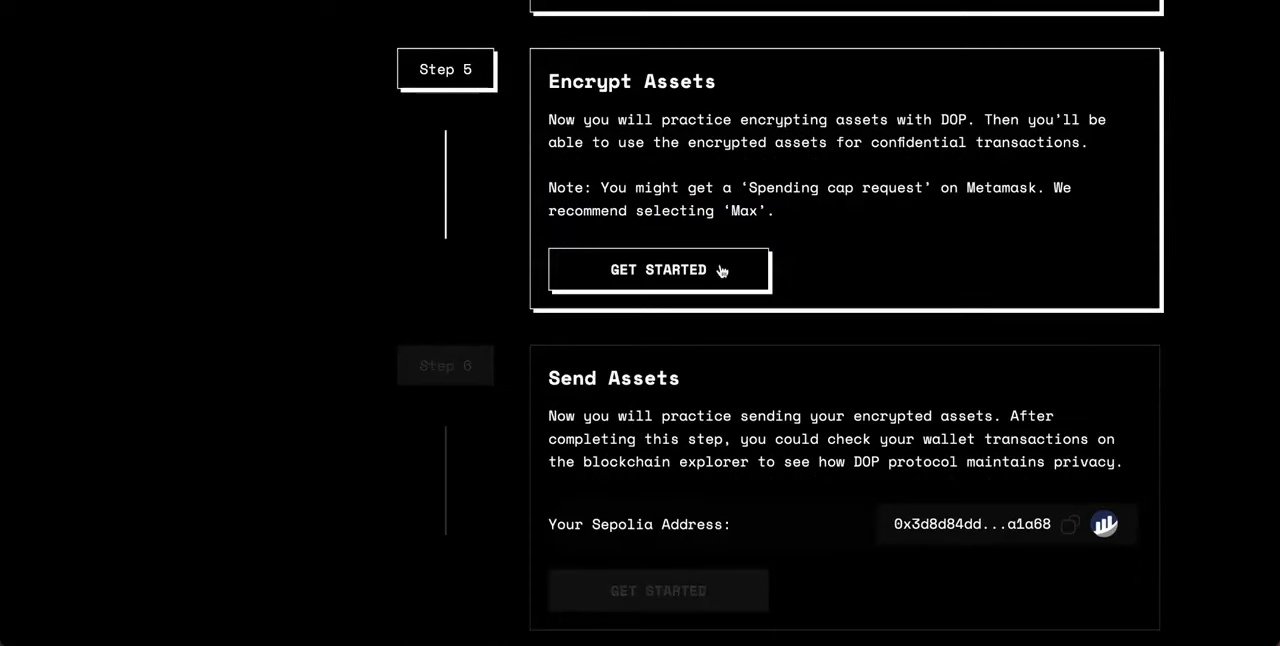
Start Encrypt Assets, choose USDT with amount 10 and submit the encryption
click(658, 269)
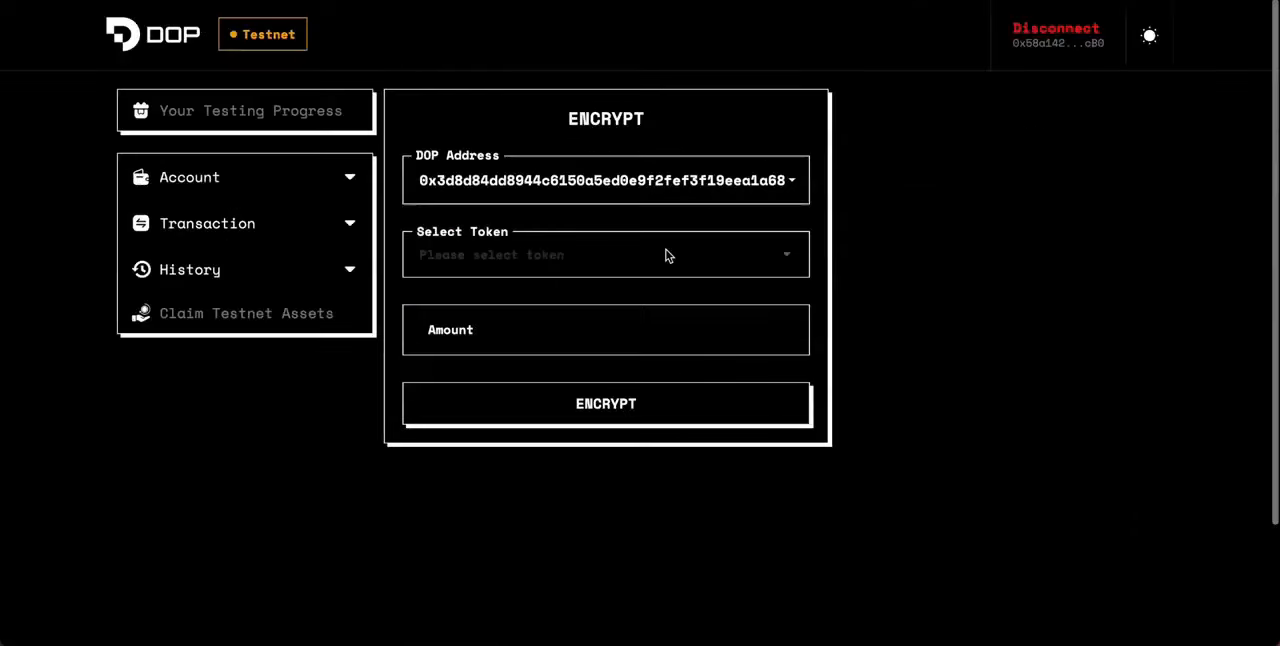
click(605, 254)
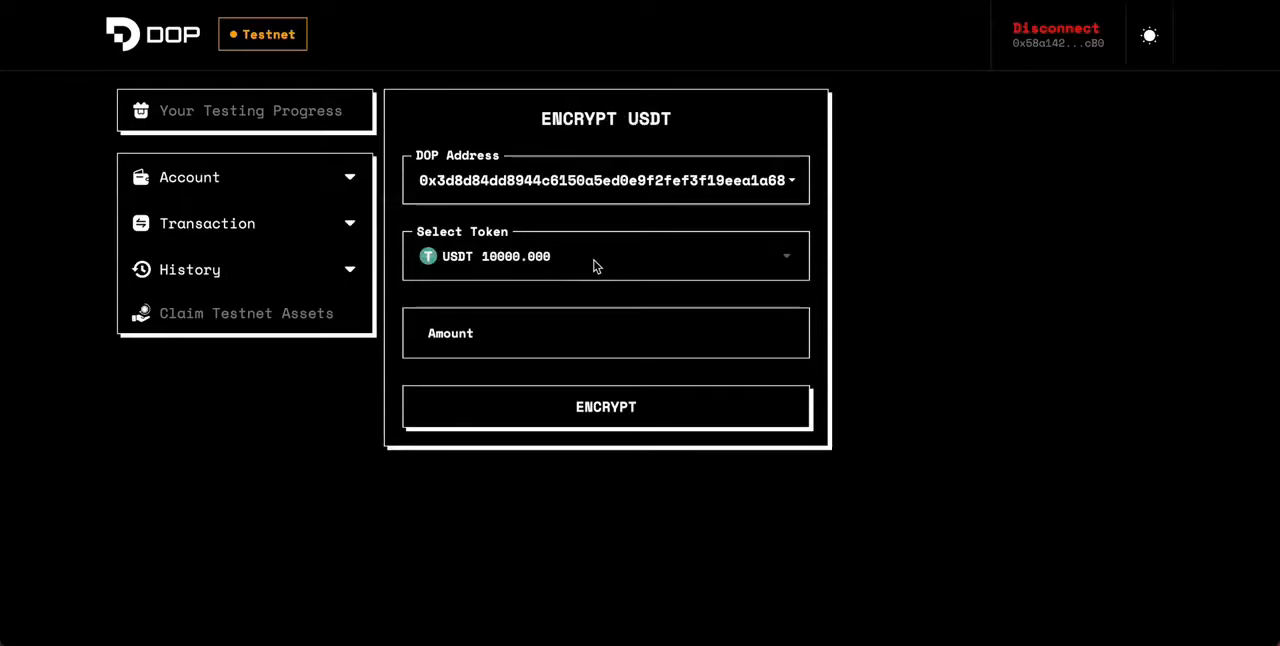
click(605, 256)
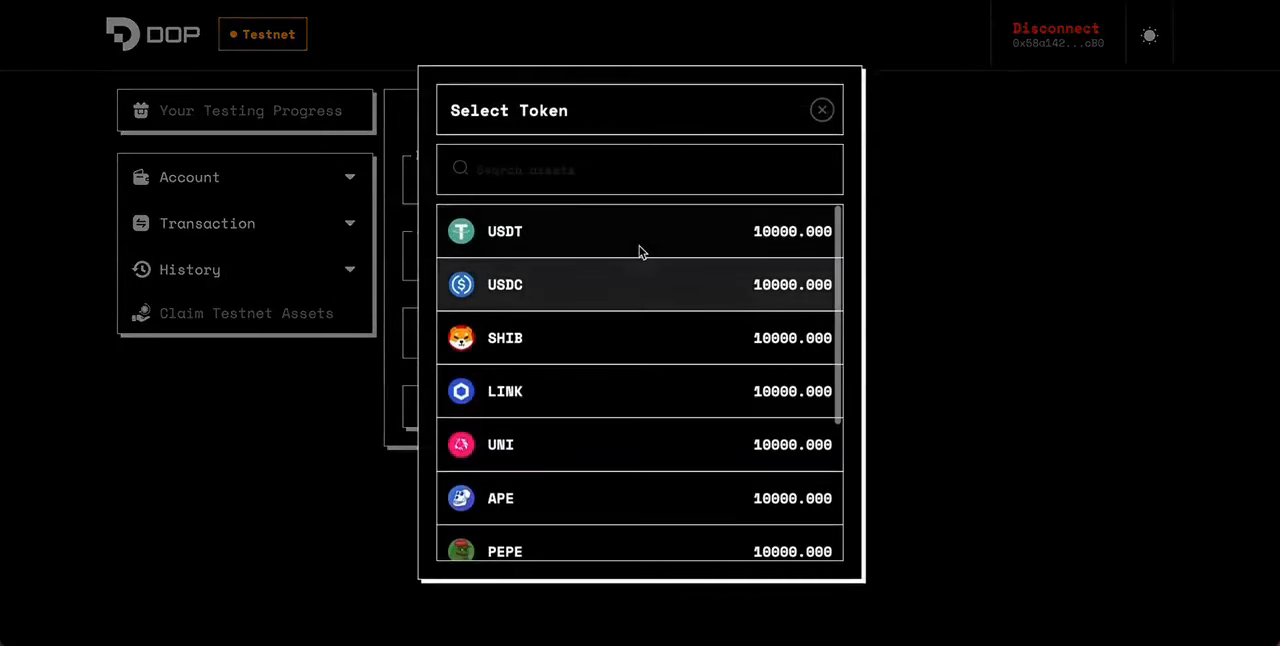
click(505, 231)
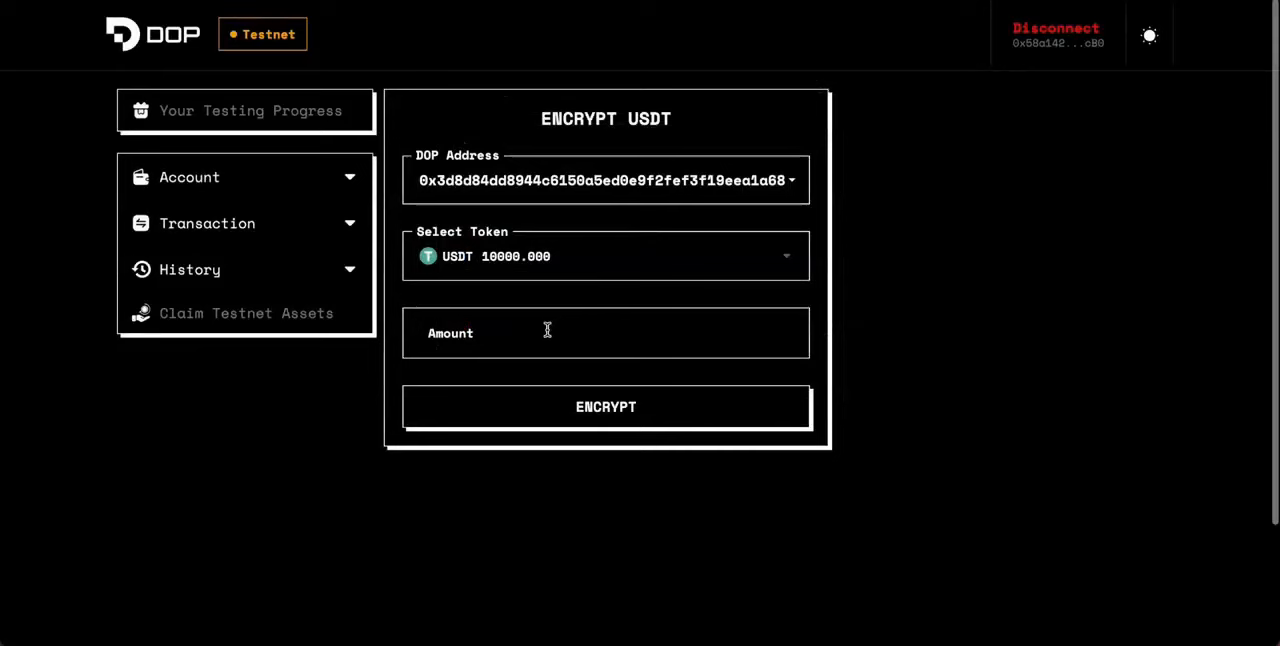
text(10)
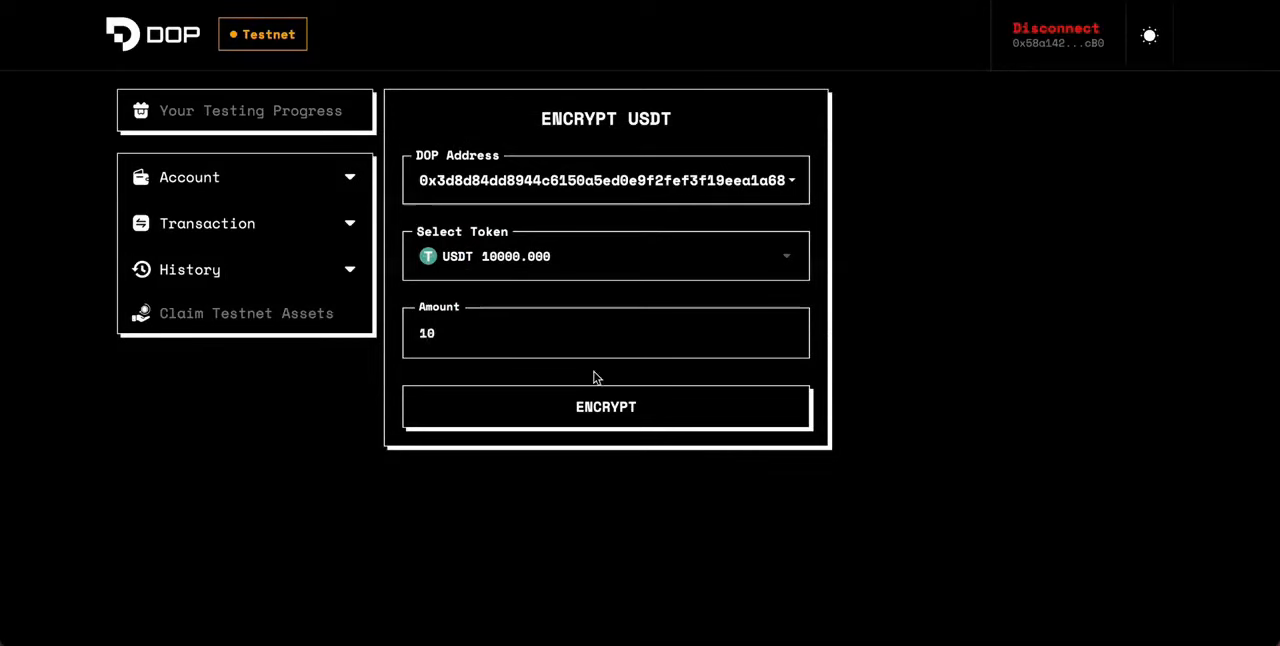
click(605, 406)
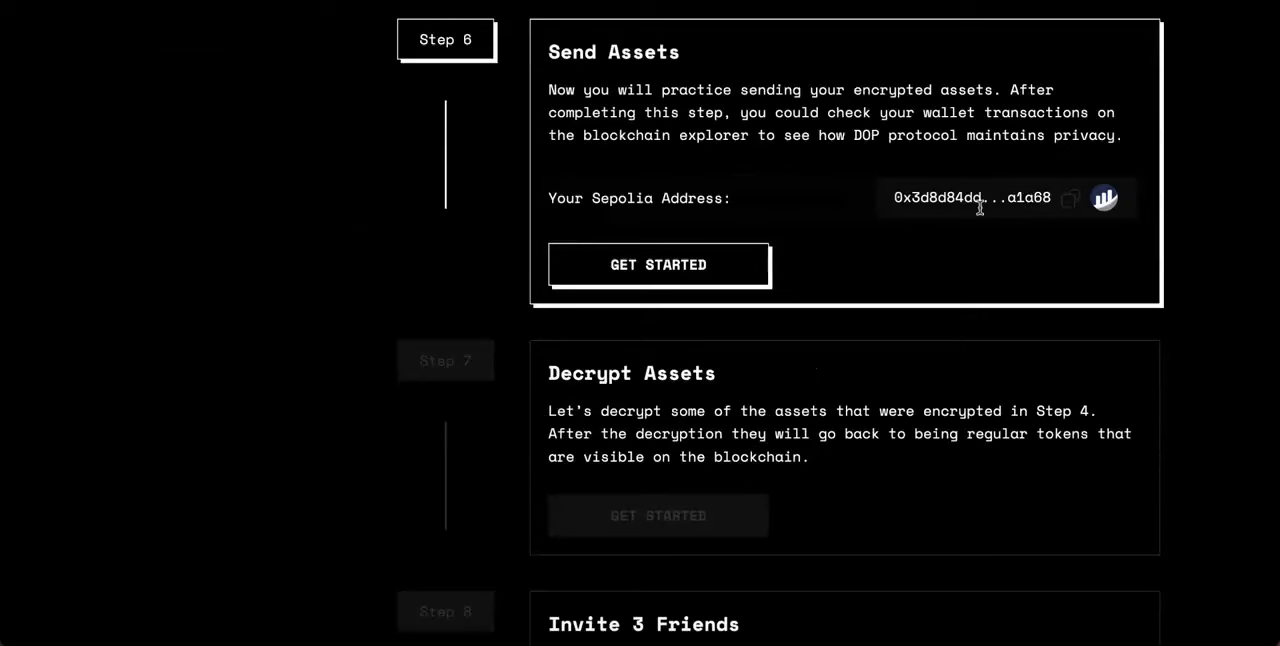
mouse_move(1069, 205)
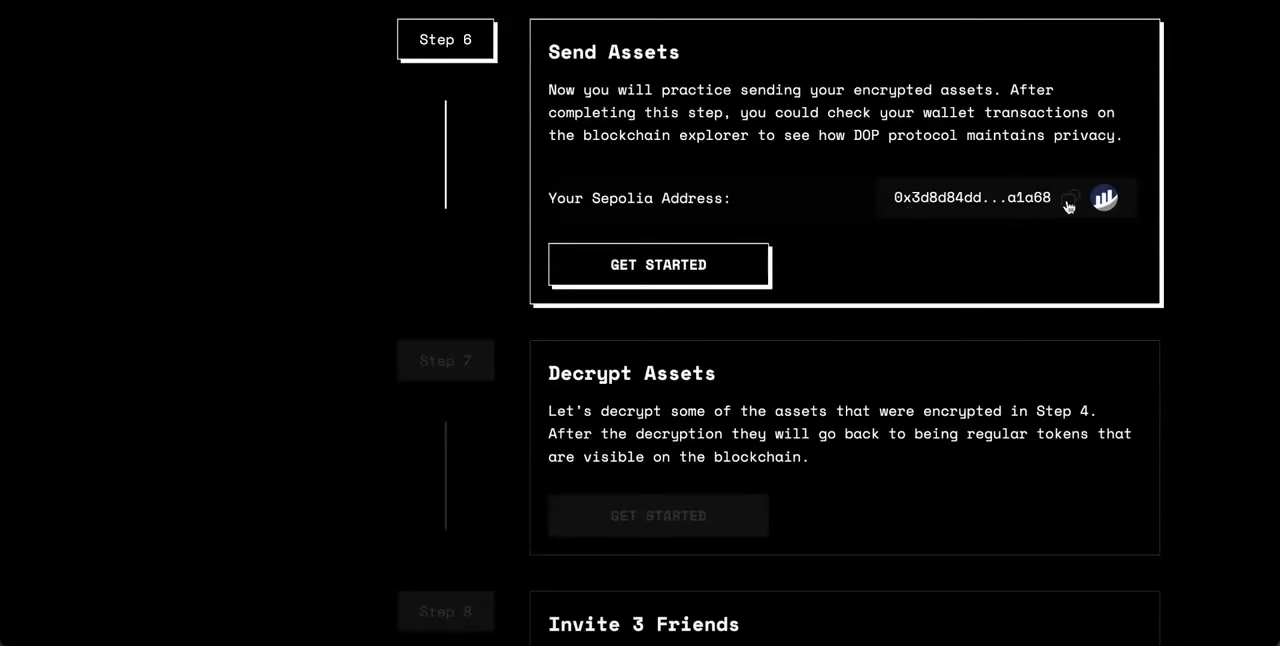
mouse_move(670, 286)
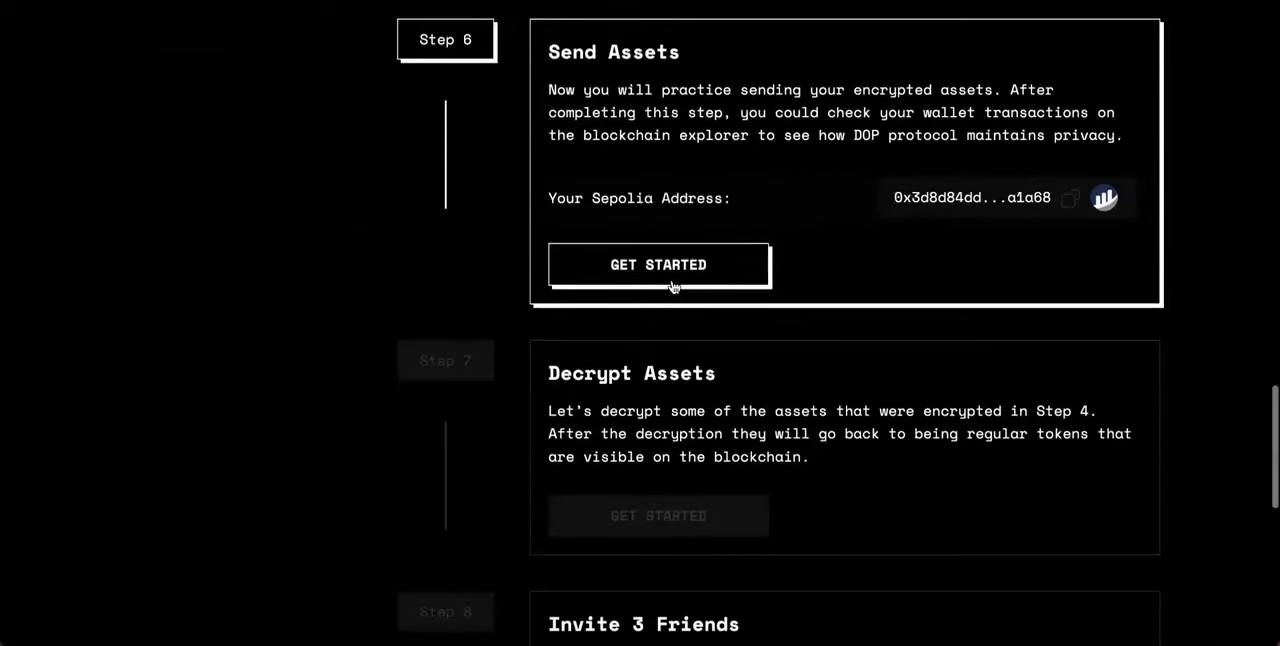
Start Send Assets and send 5 encrypted USDT
click(658, 264)
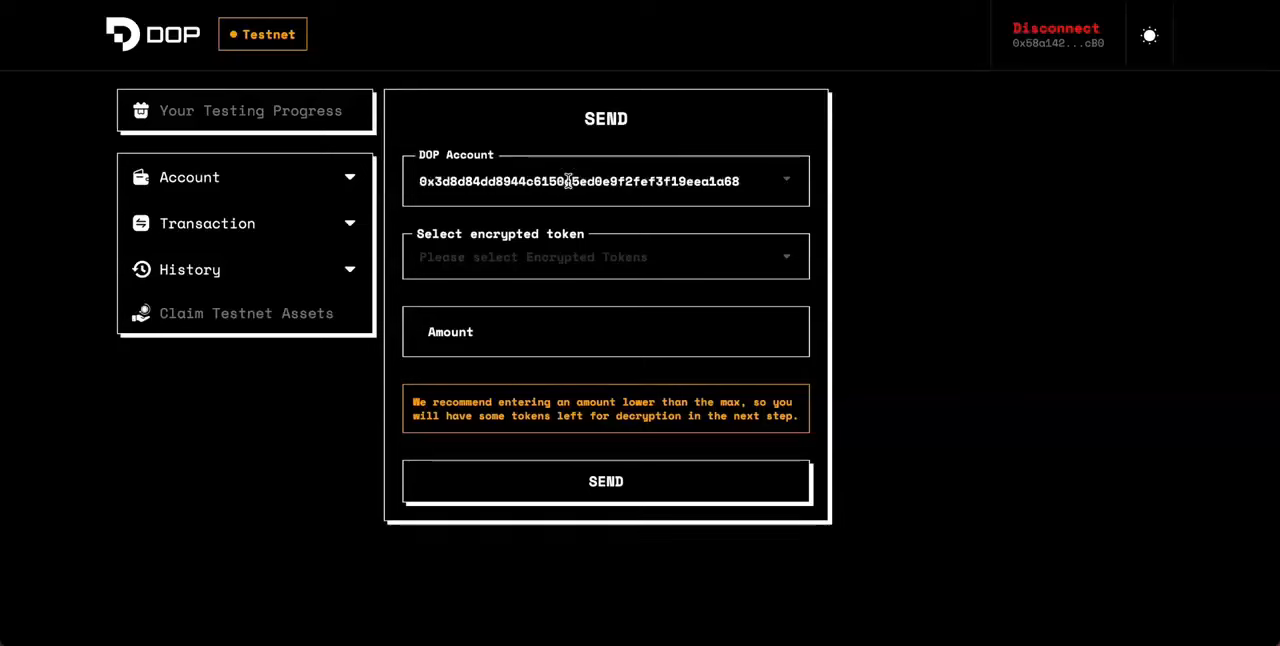
click(605, 256)
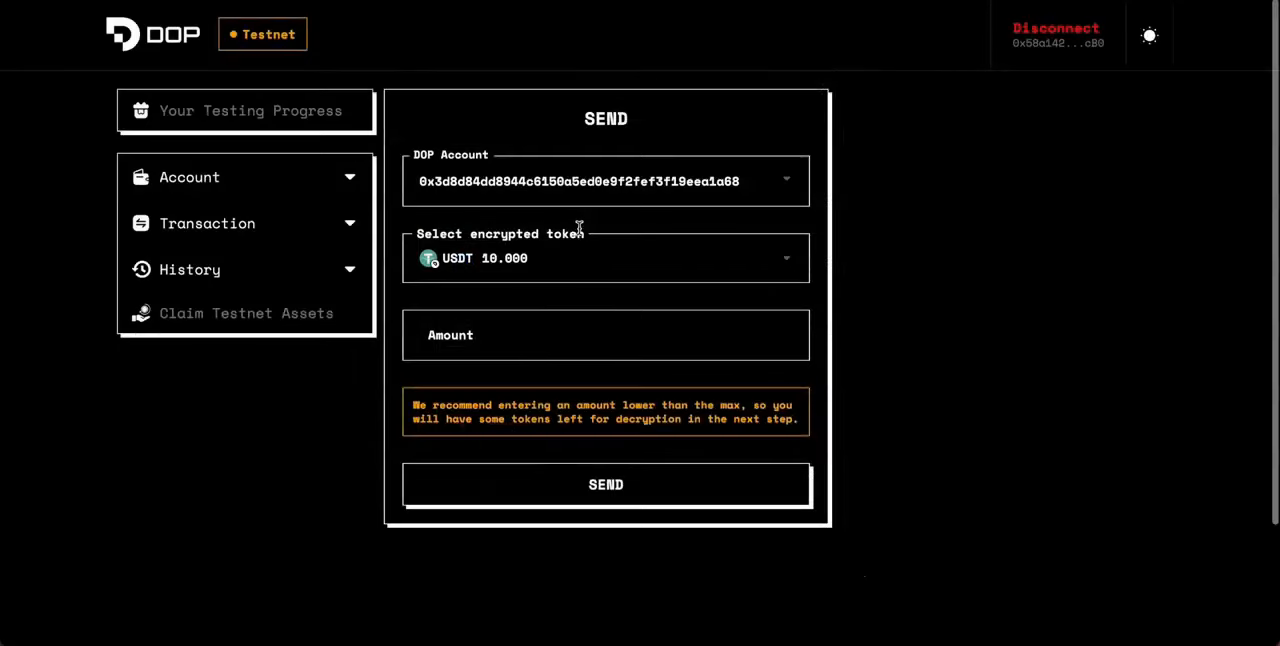
click(605, 335)
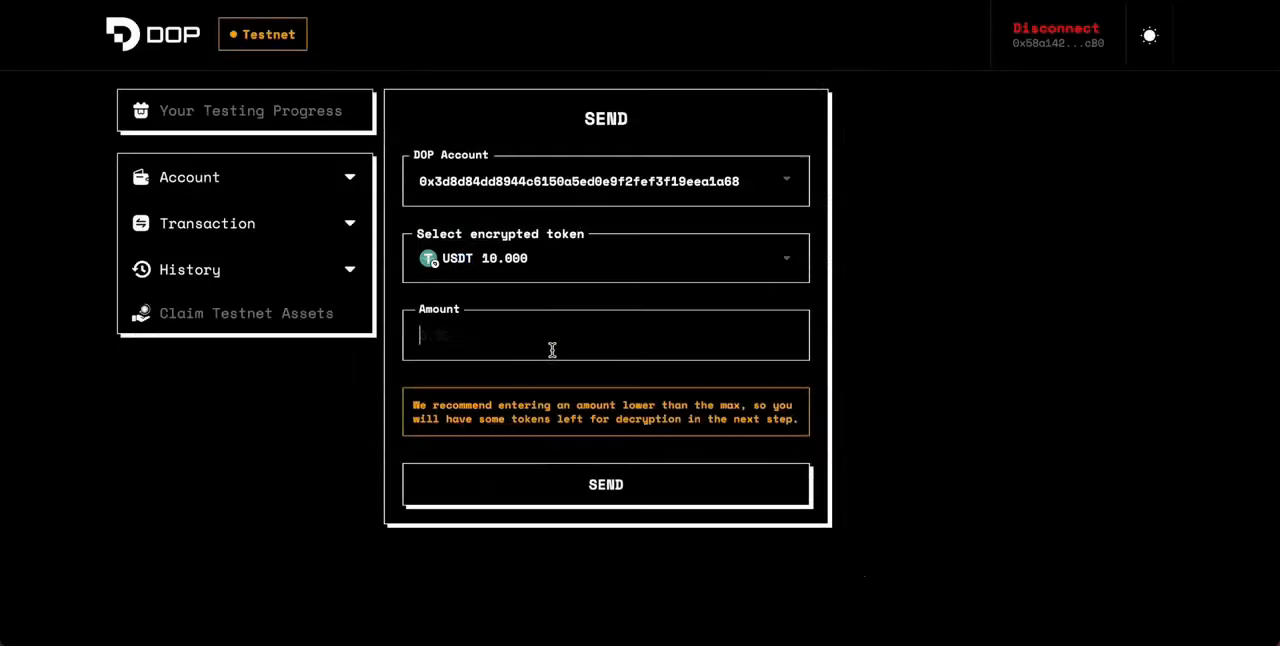
text(5)
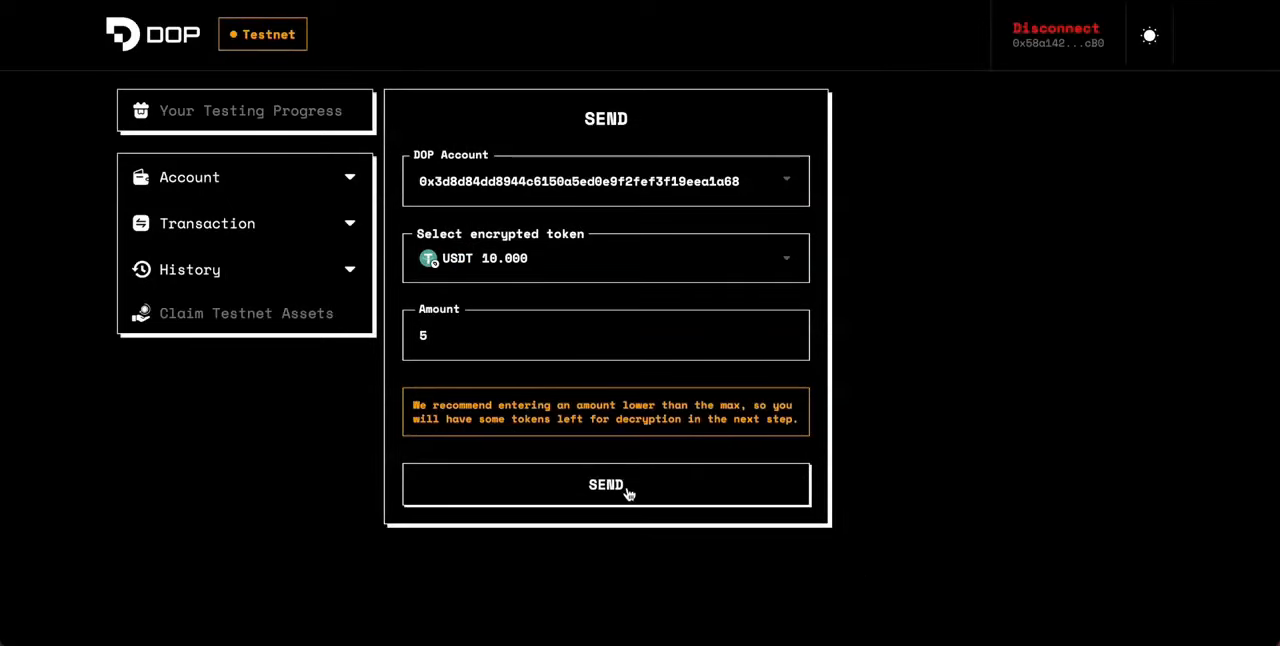
click(605, 484)
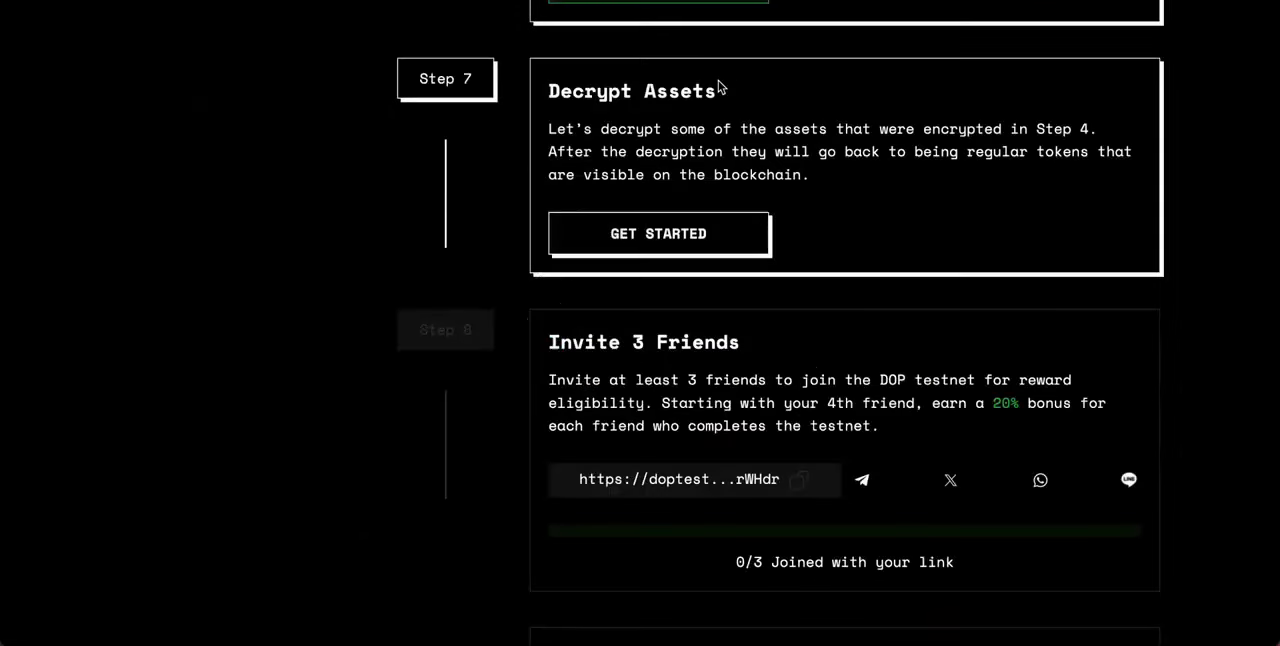
mouse_move(690, 122)
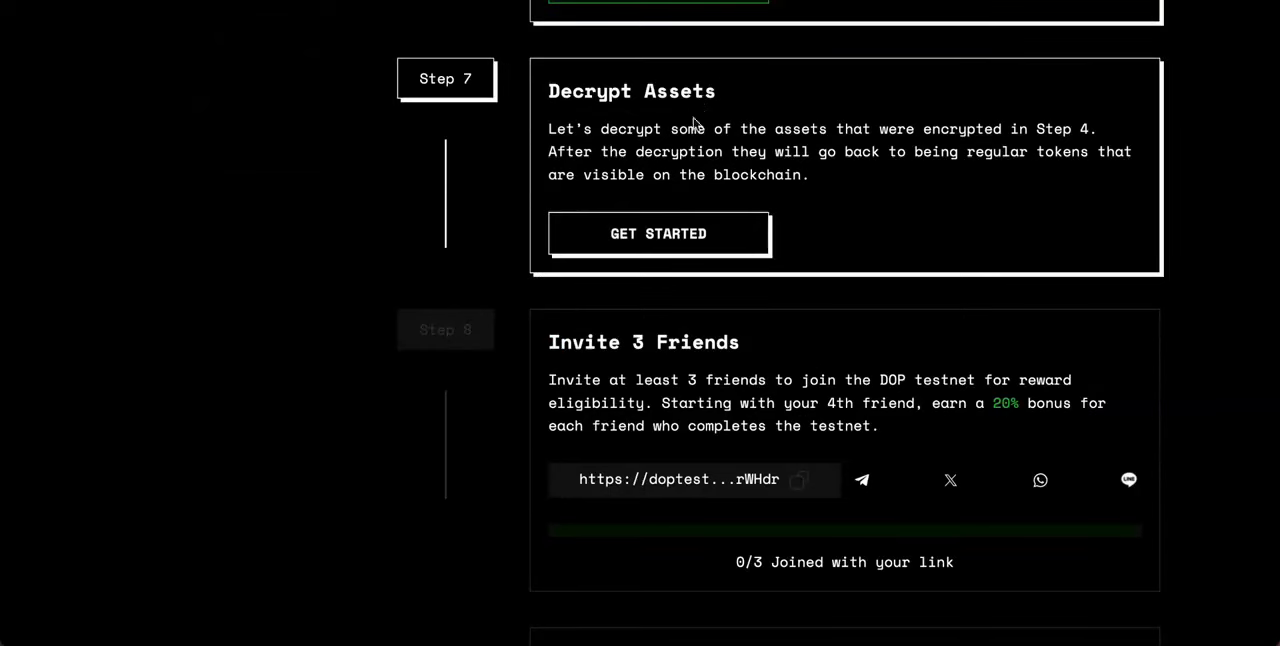
Start Decrypt Assets, choose encrypted USDT, enter 5 and the wallet password, and confirm decryption
click(658, 233)
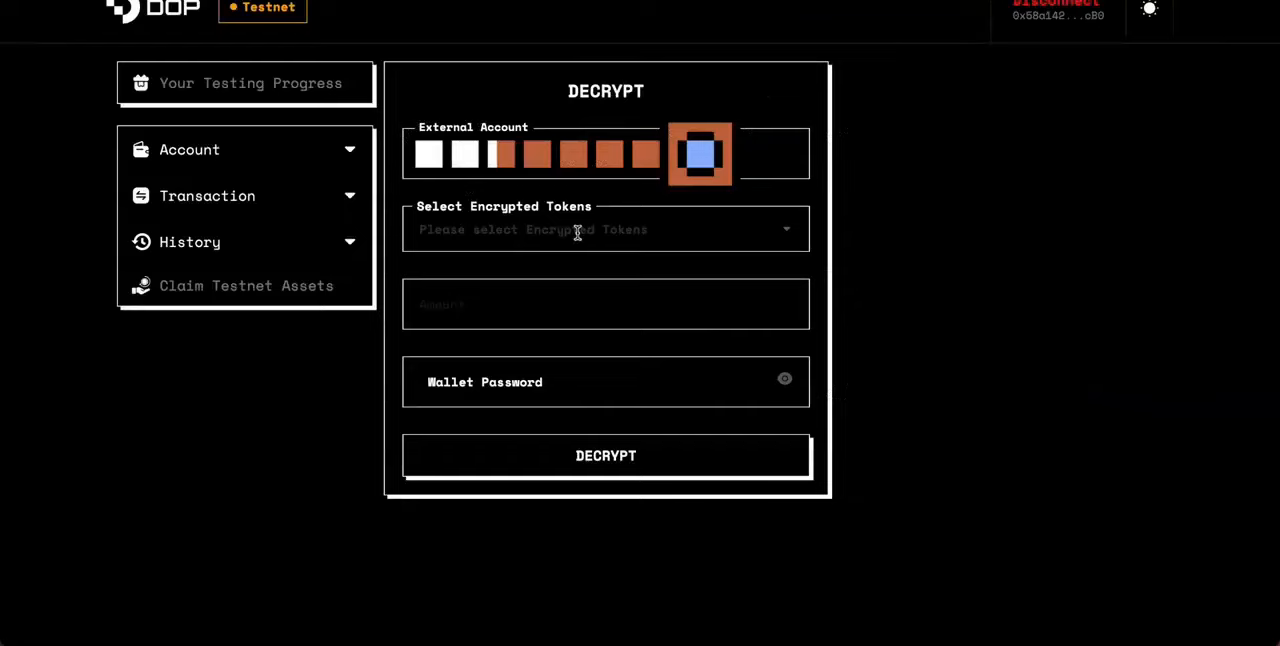
click(605, 229)
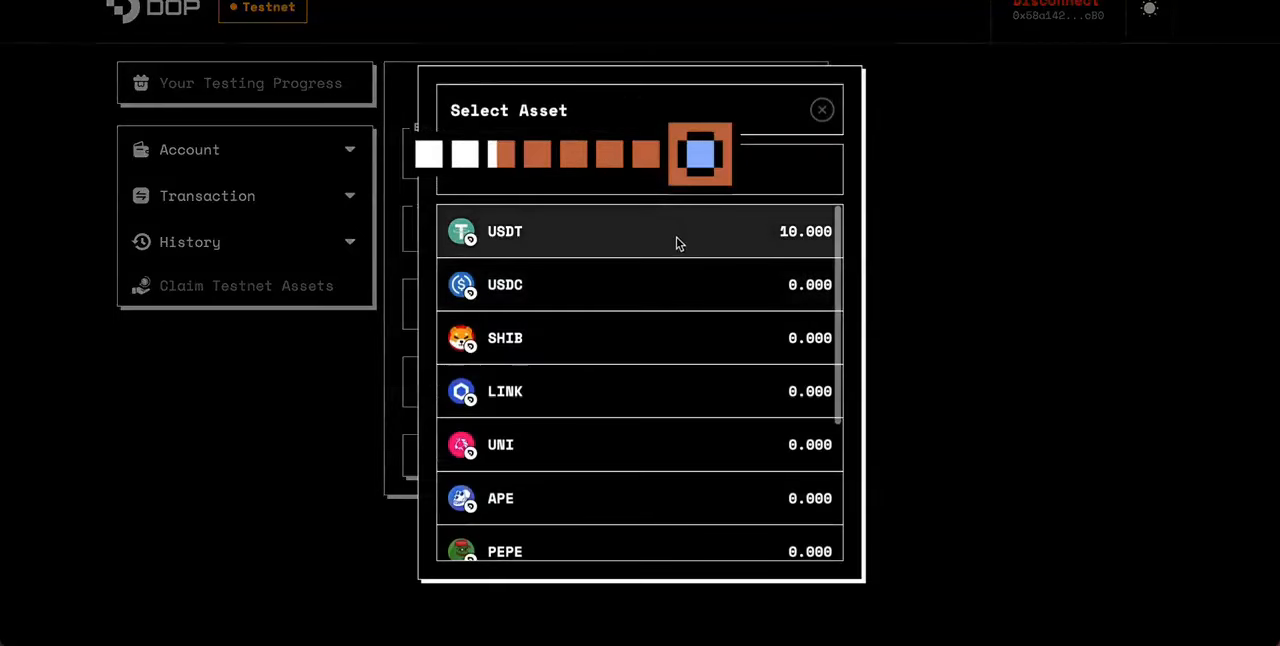
click(640, 231)
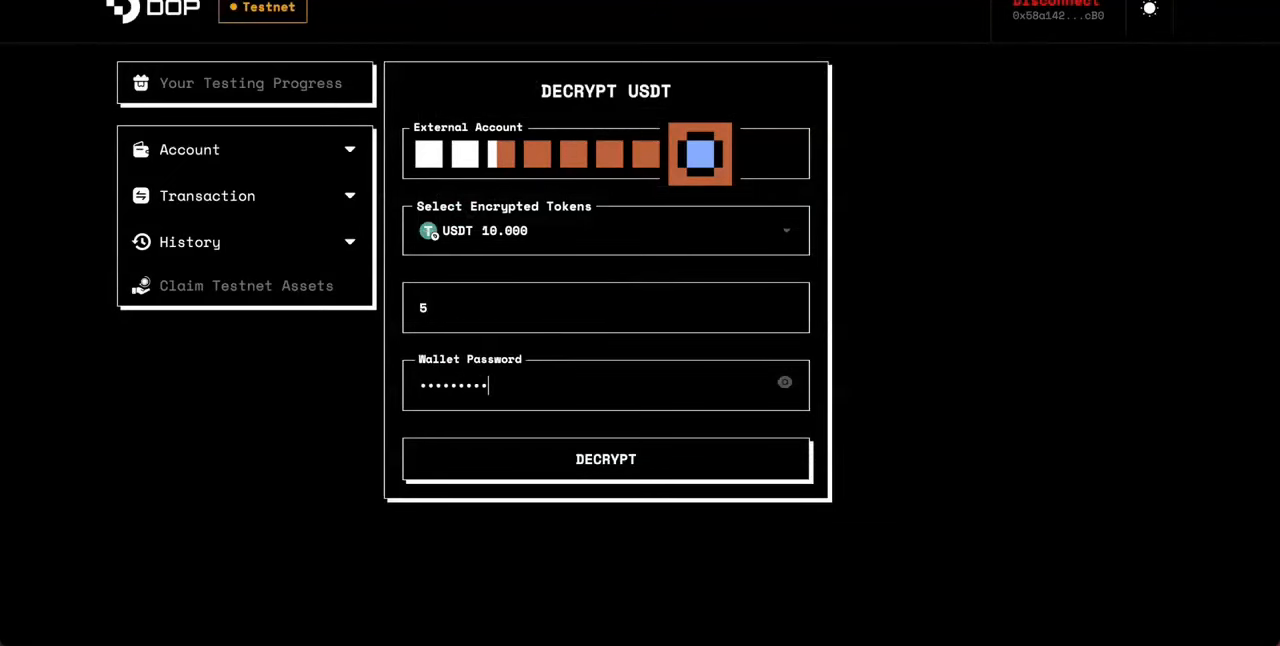
text(••••)
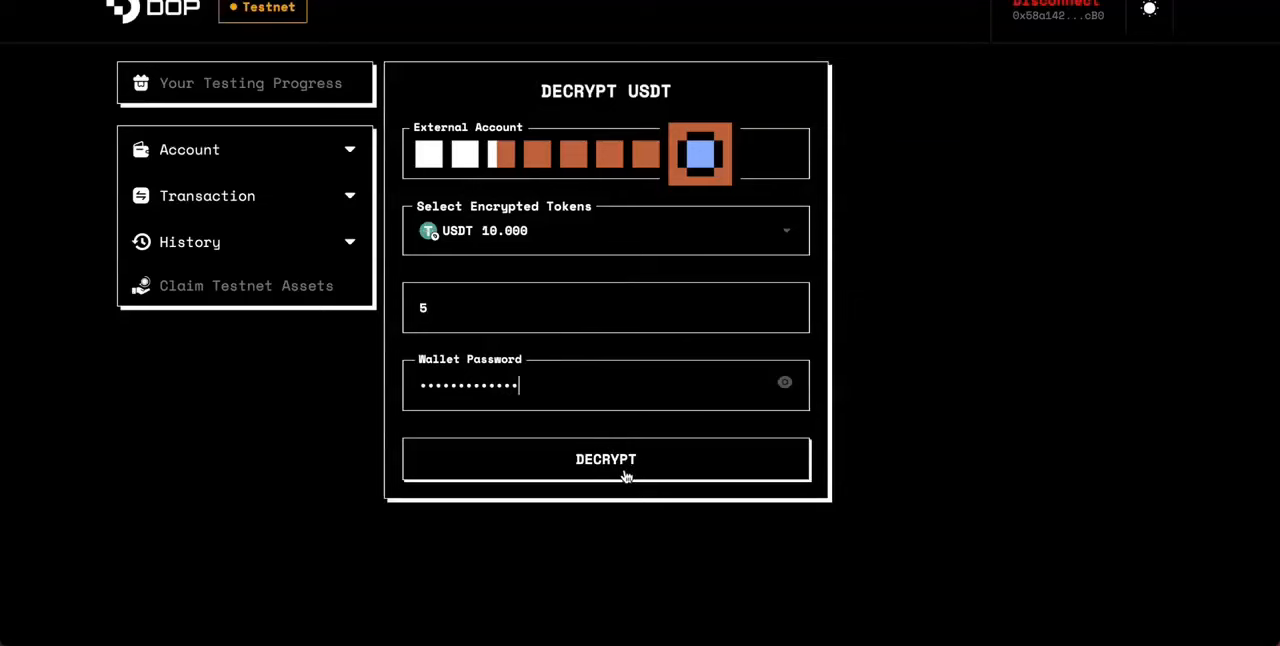
click(605, 459)
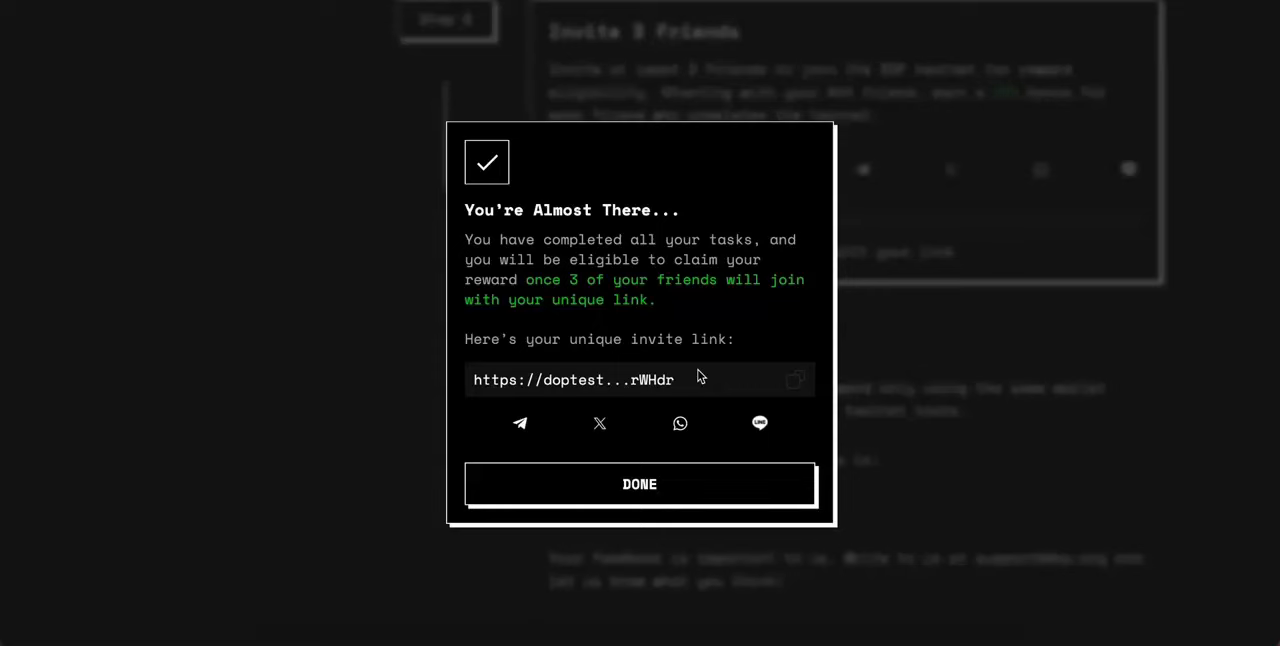
Dismiss the You're Almost There notice, returning to Invite 3 Friends at 0/3 joined
click(639, 484)
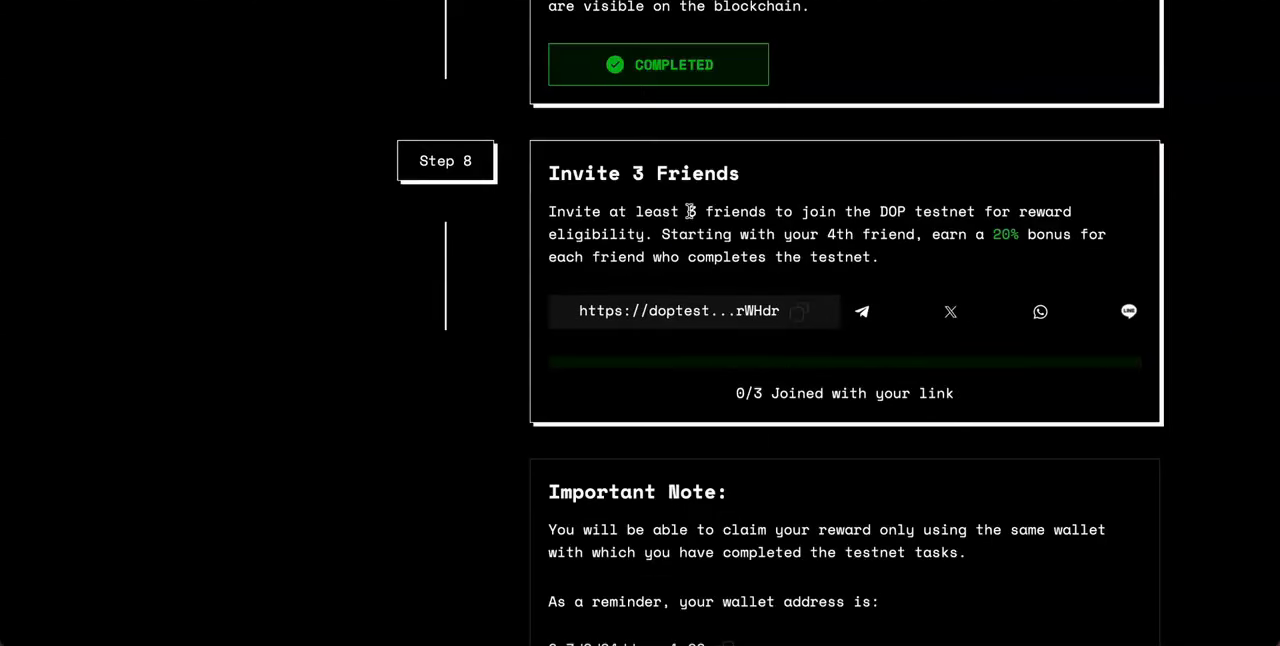
mouse_move(938, 268)
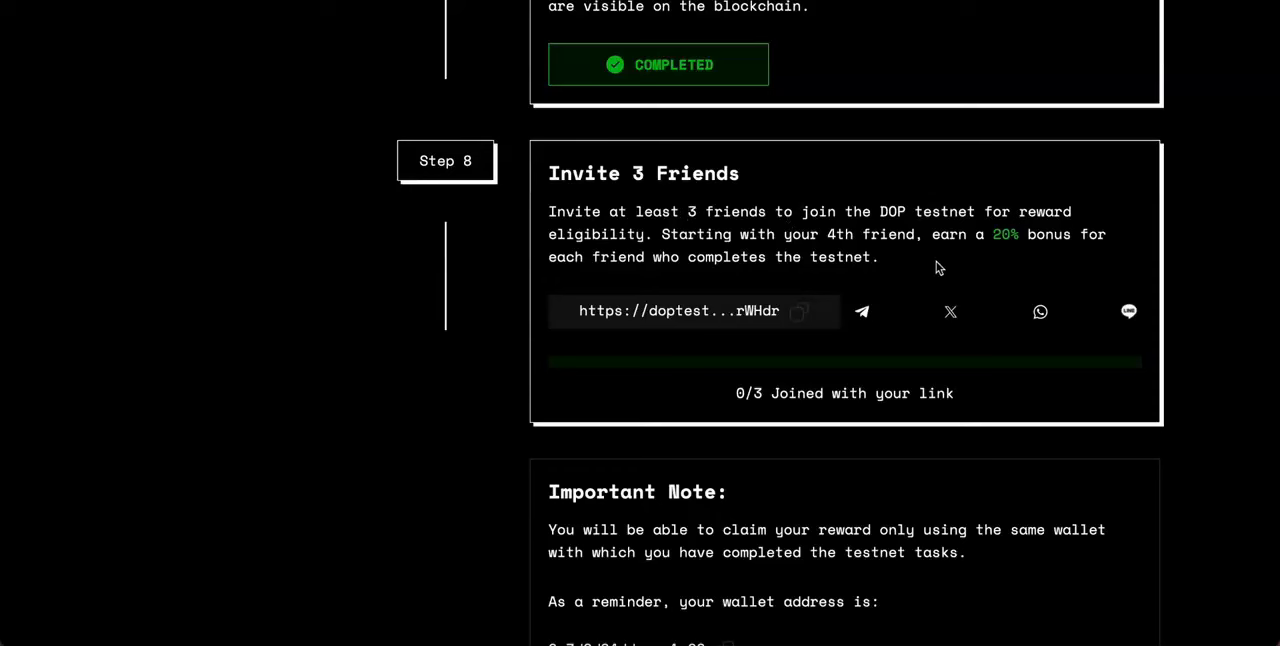
mouse_move(944, 240)
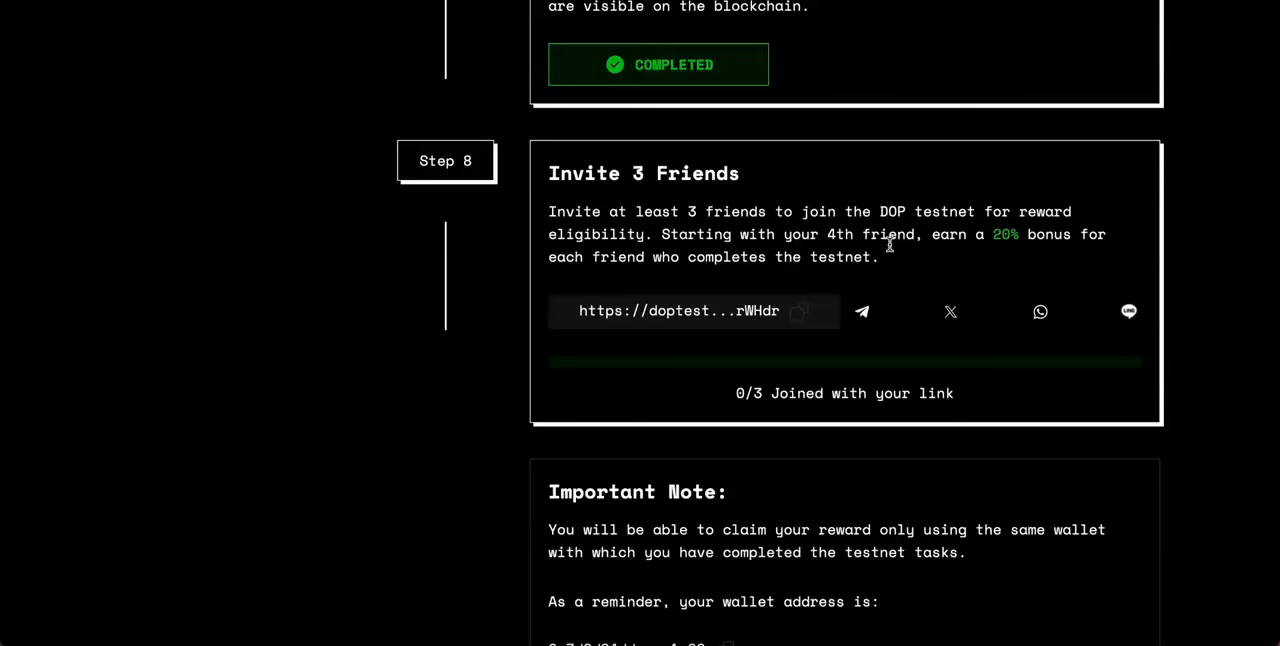
mouse_move(848, 342)
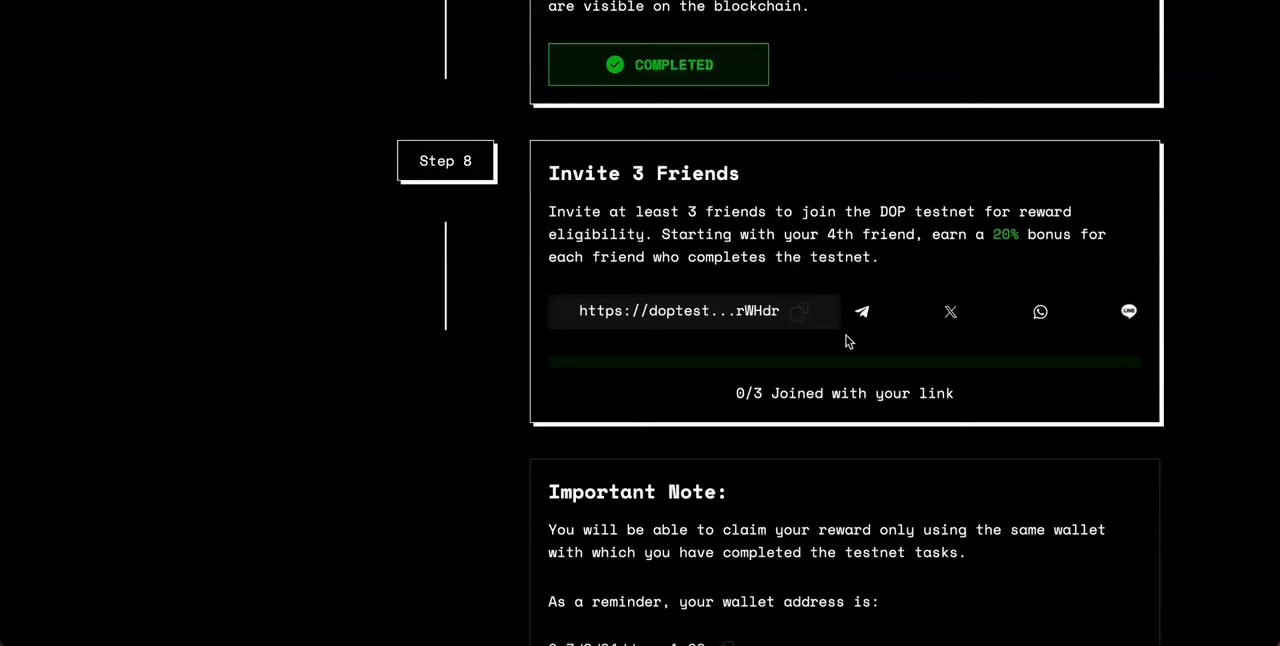